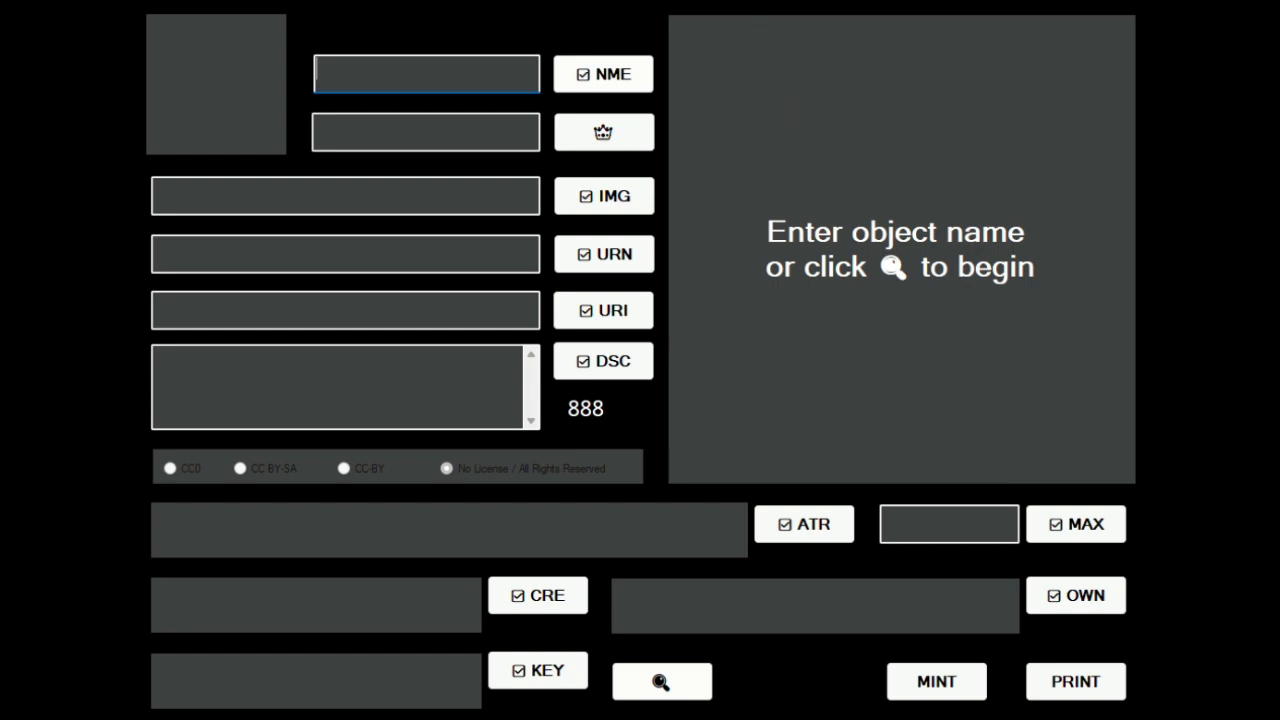
mouse_move(433, 53)
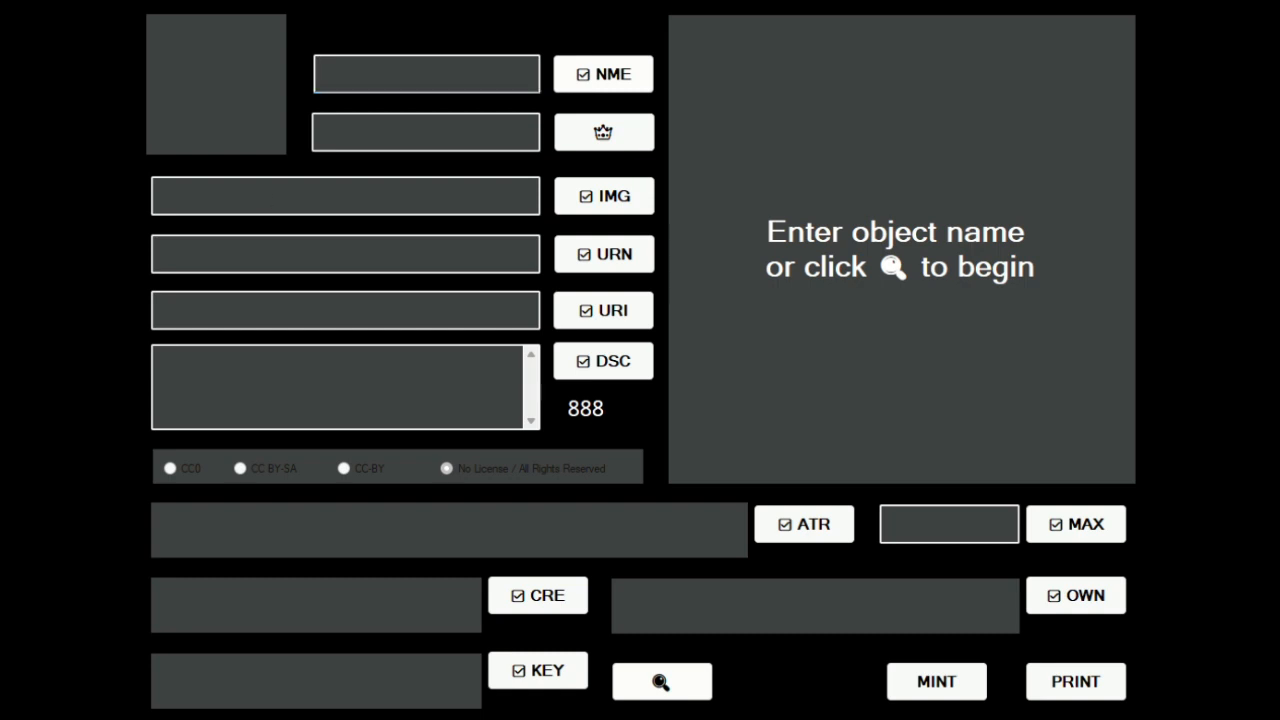
Step: Select the NME title box to begin entering the object's name
left_click(426, 73)
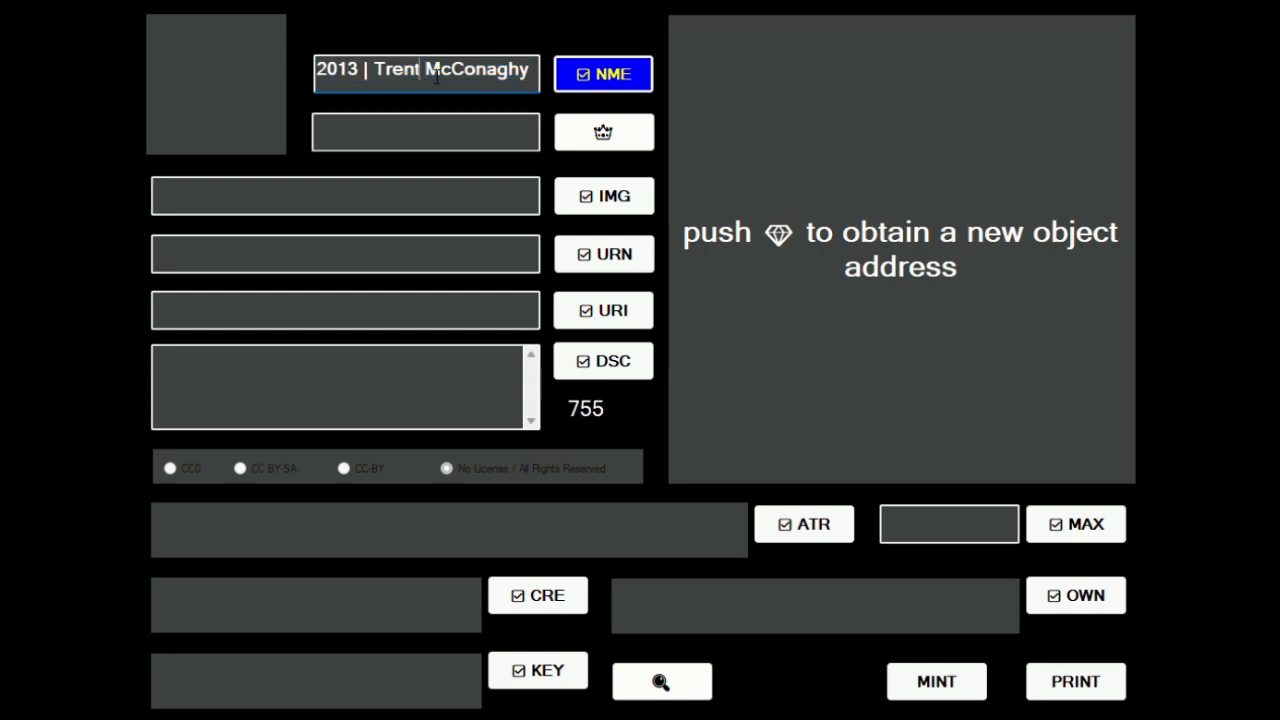
Step: Enter the title 'How Ascribe Pioneered the NFT Revolution in' and generate a new address
type("How Ascribe Pioneered the NFT Revolution in")
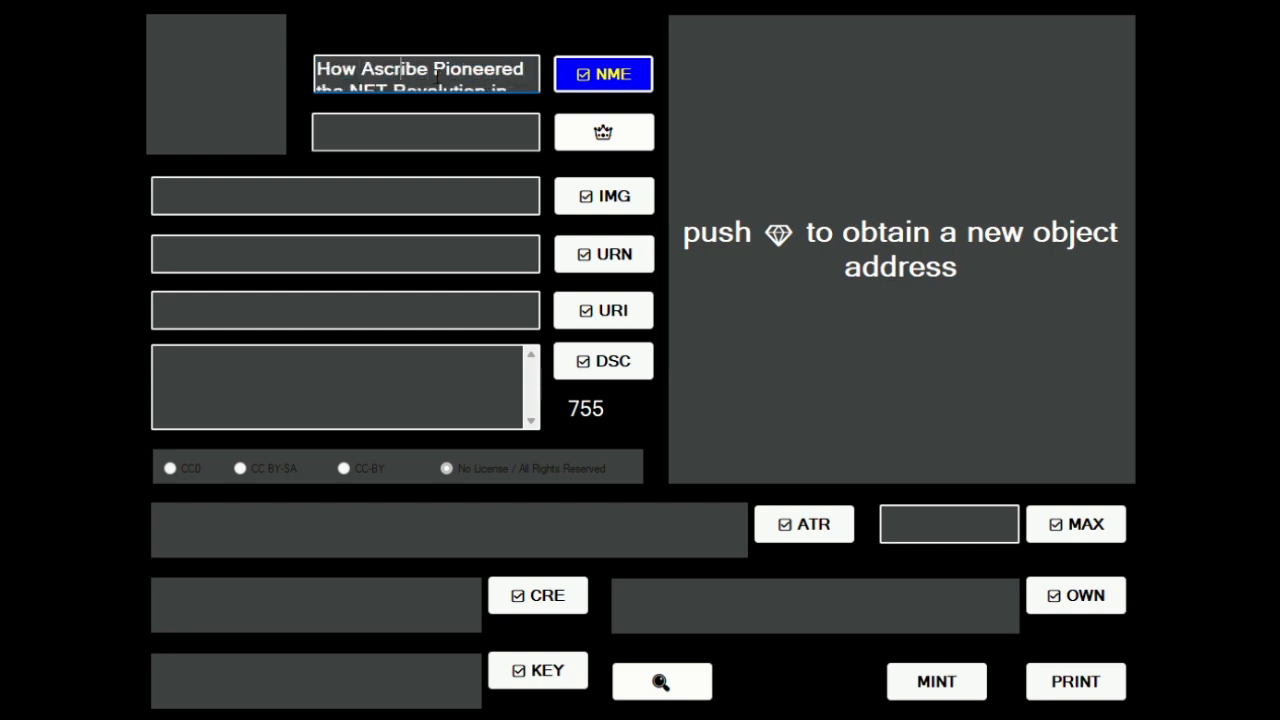
mouse_move(603, 132)
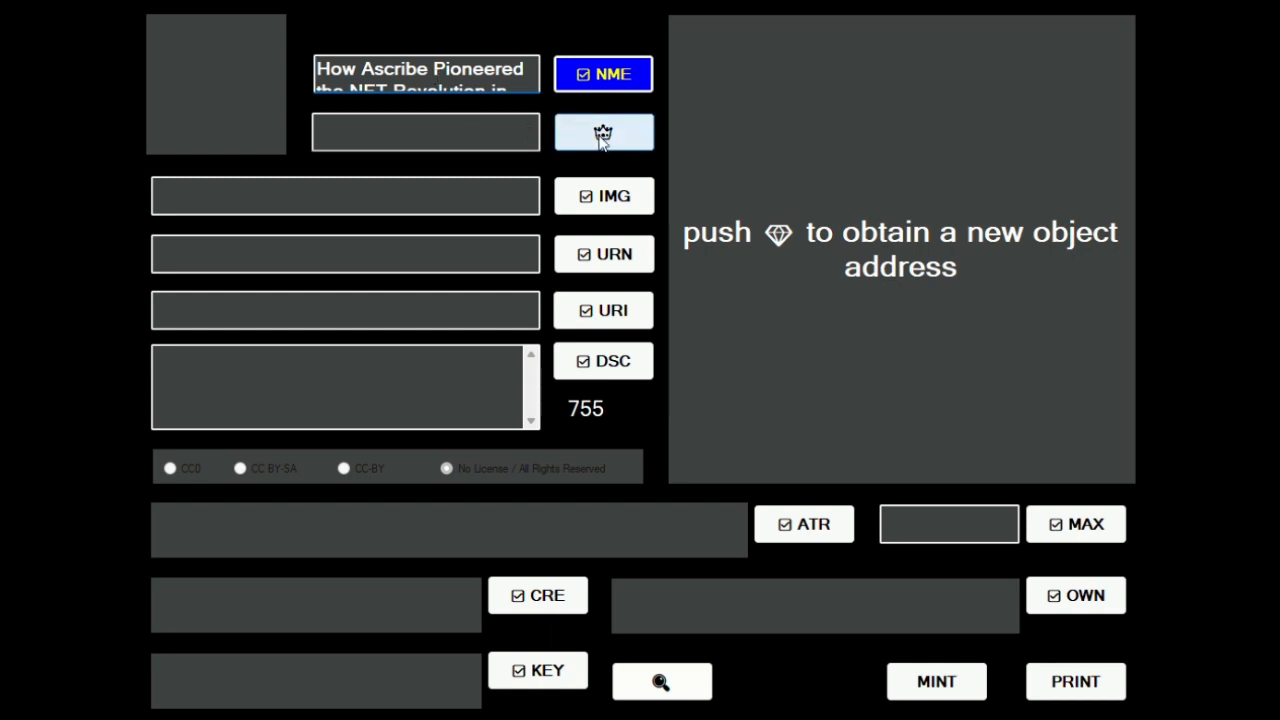
left_click(603, 131)
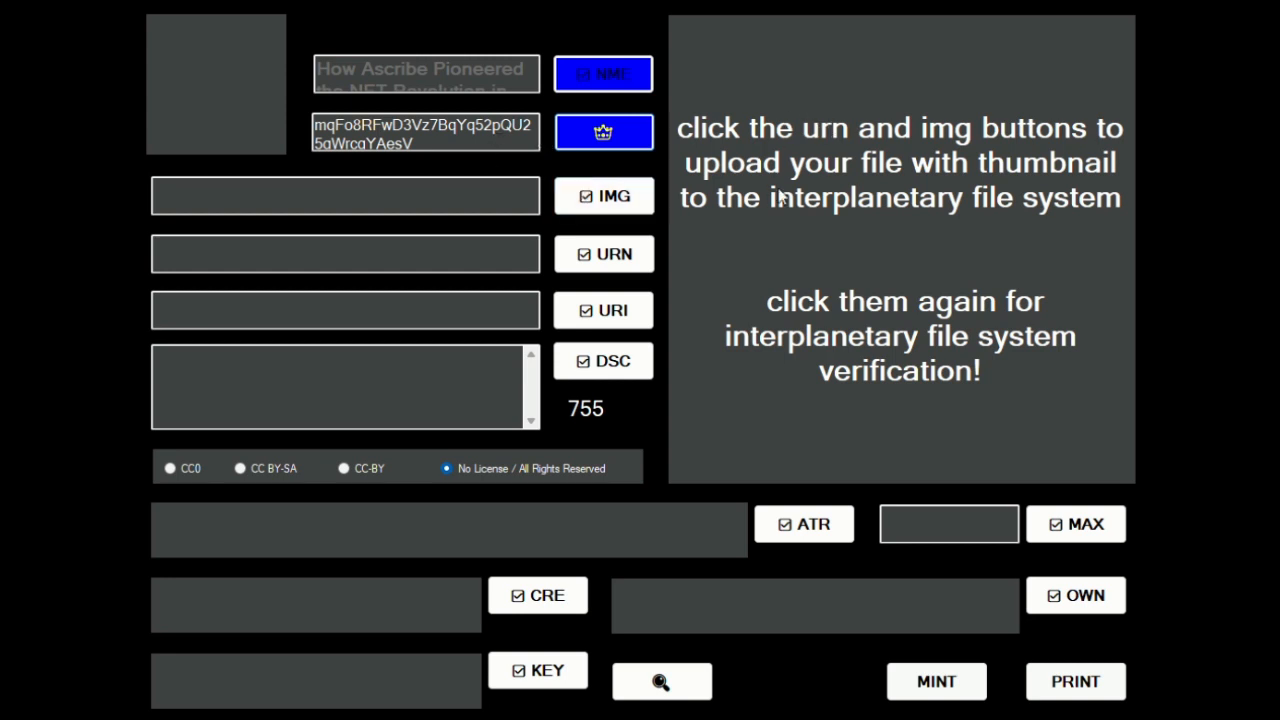
mouse_move(891, 123)
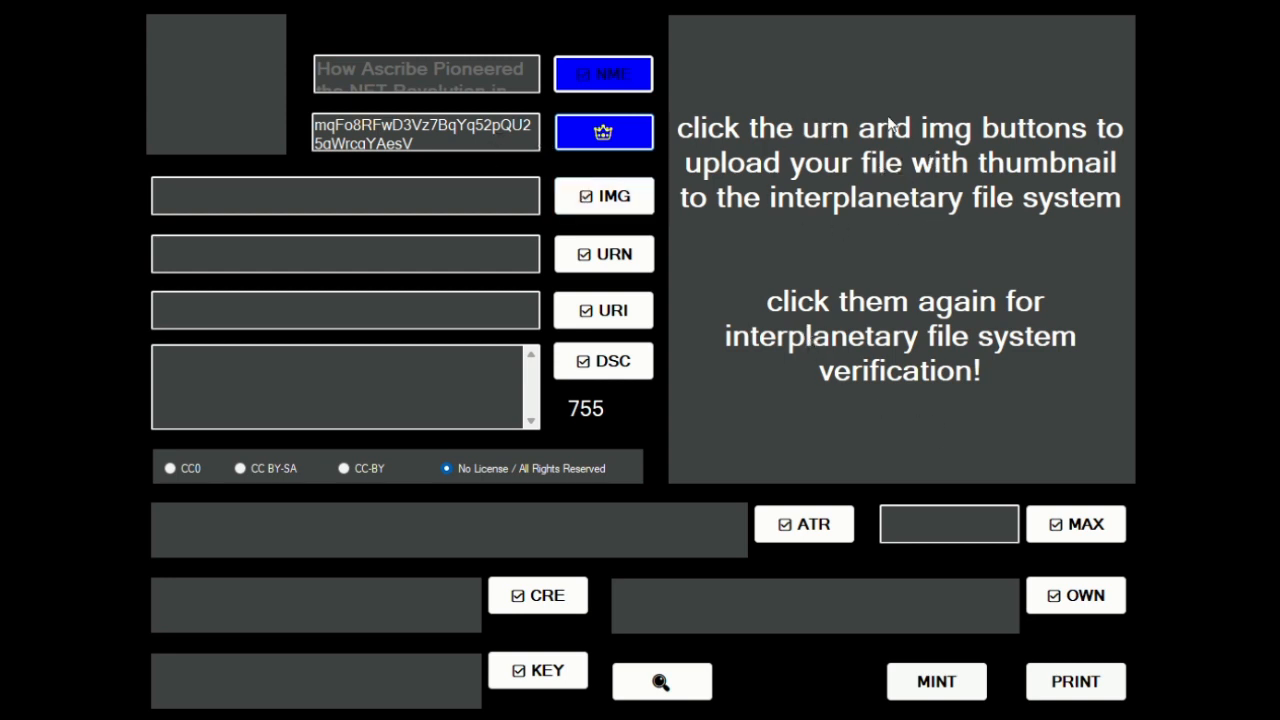
mouse_move(712, 215)
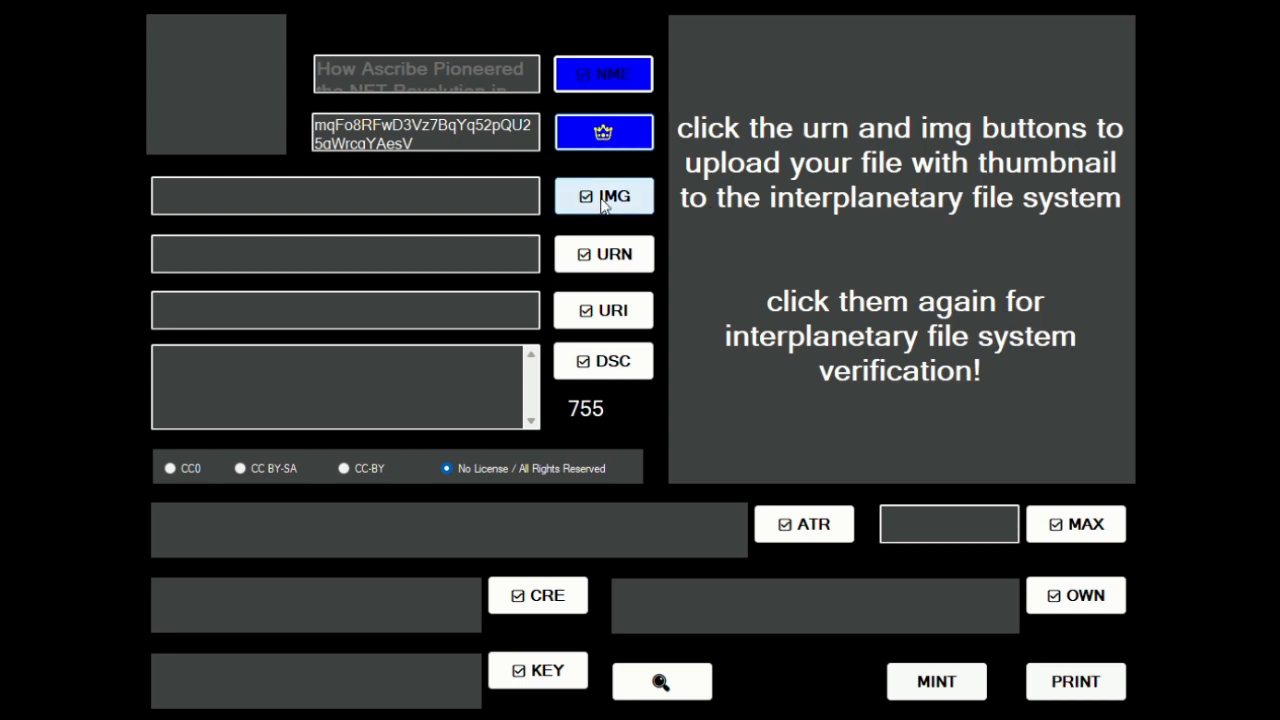
Step: Upload the First Ever NFT Platform thumbnail PNG to IPFS and verify it
left_click(603, 195)
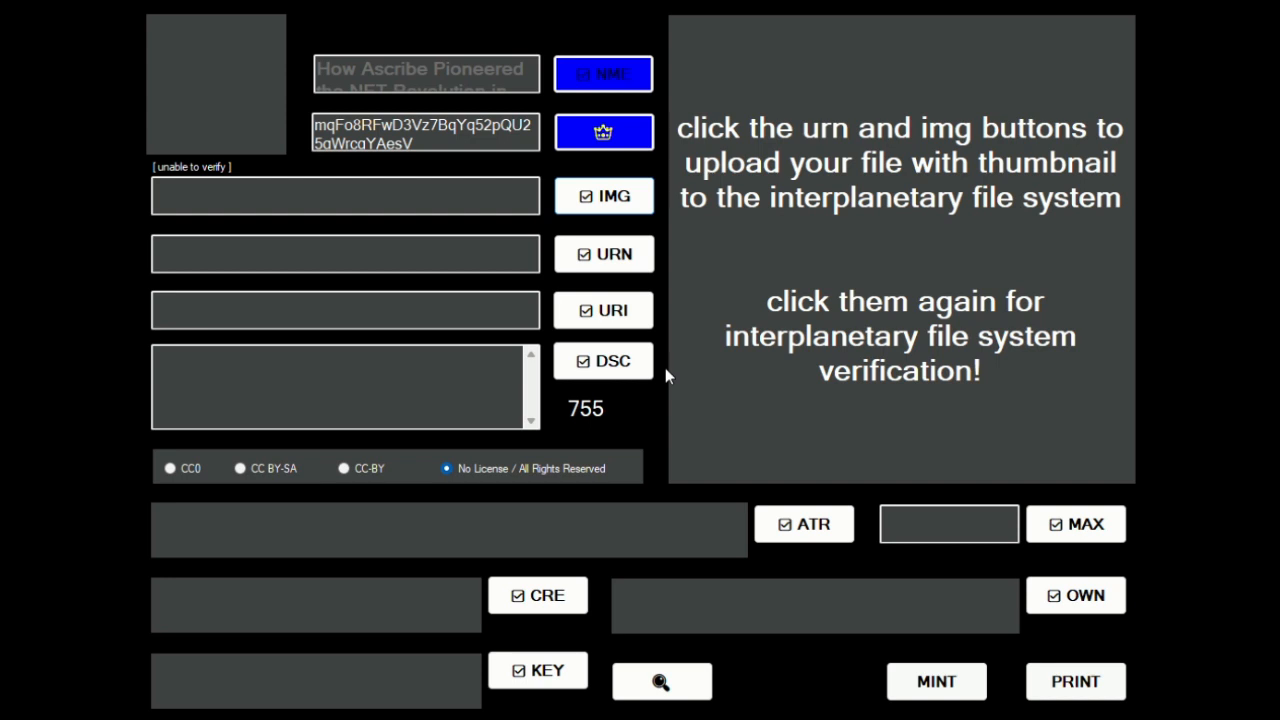
mouse_move(660, 372)
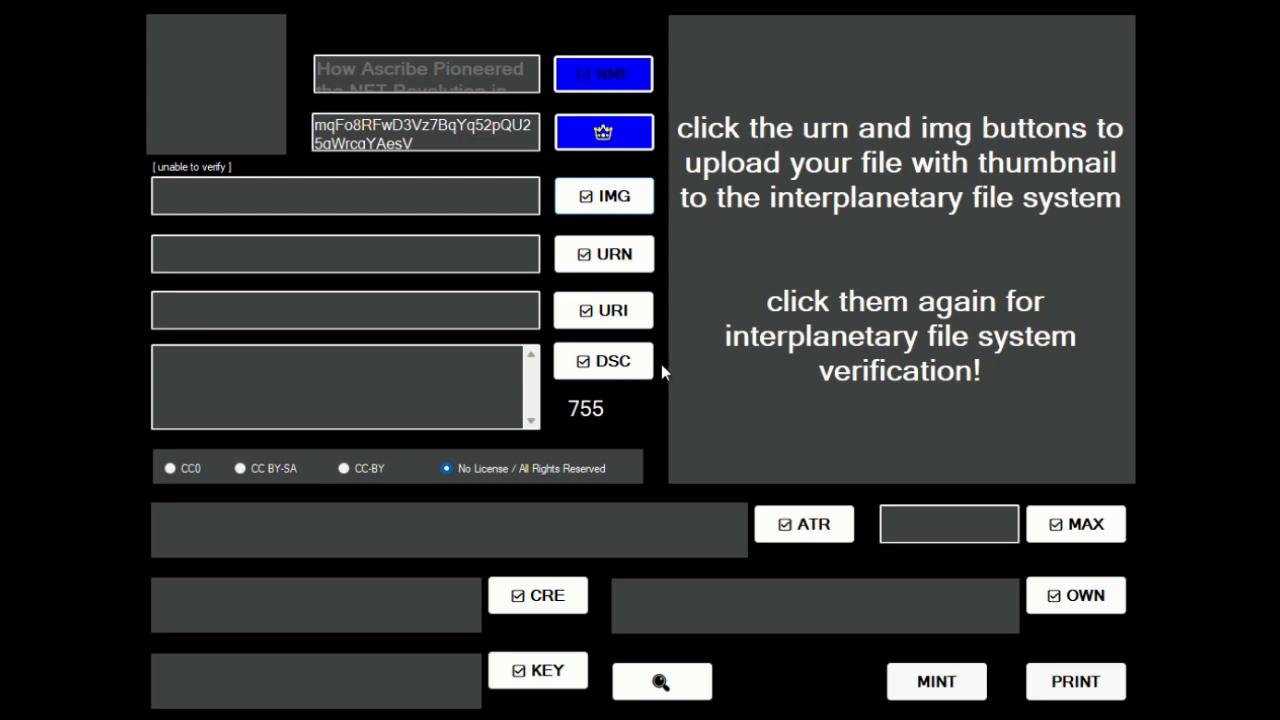
mouse_move(875, 713)
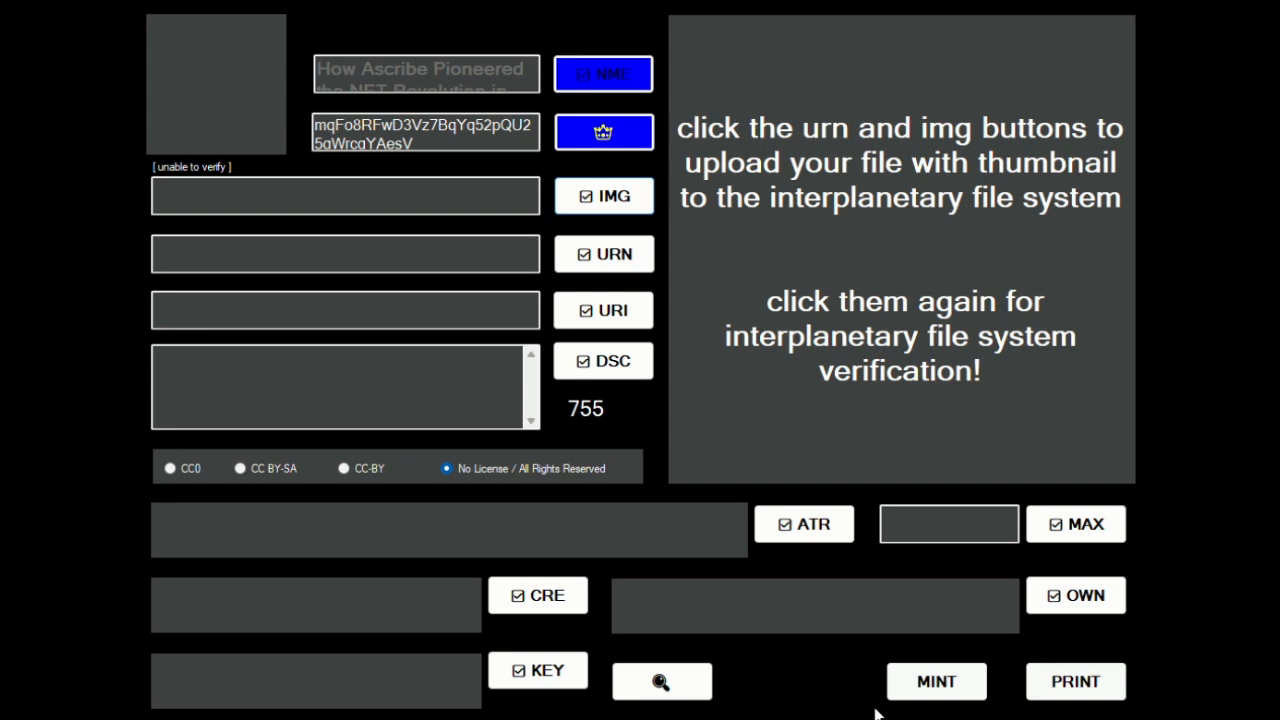
left_click(603, 196)
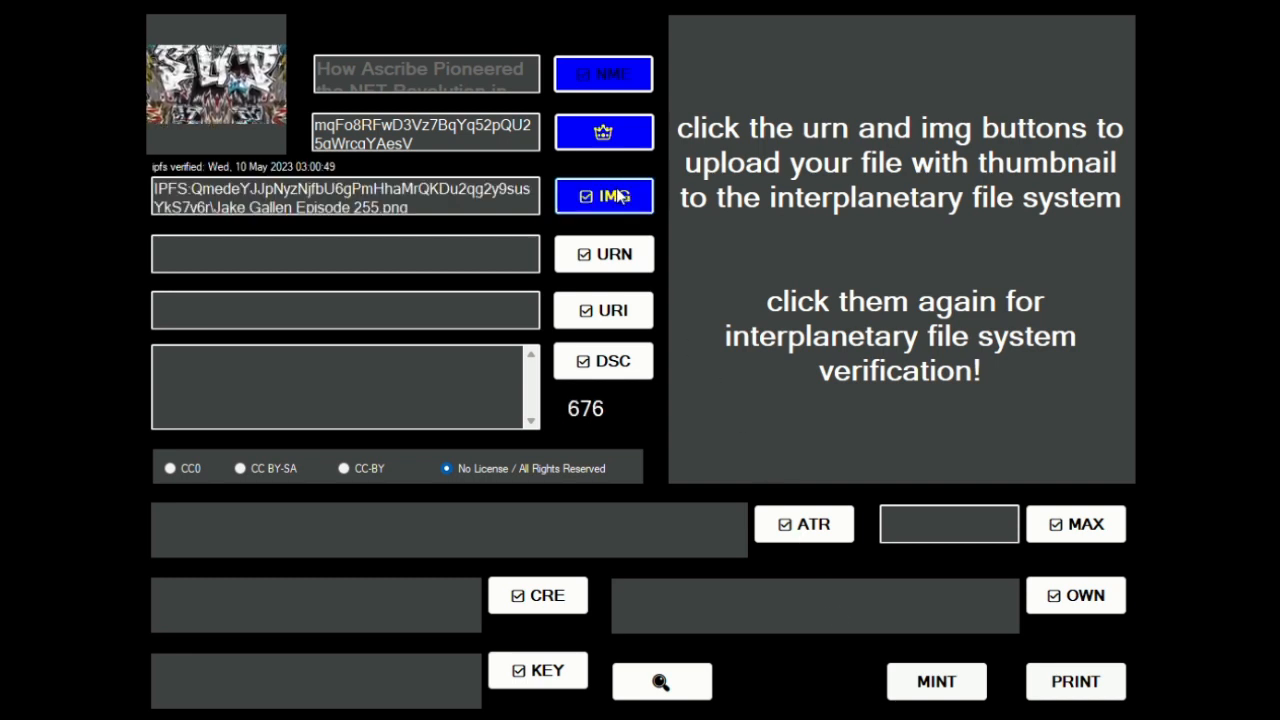
left_click(603, 195)
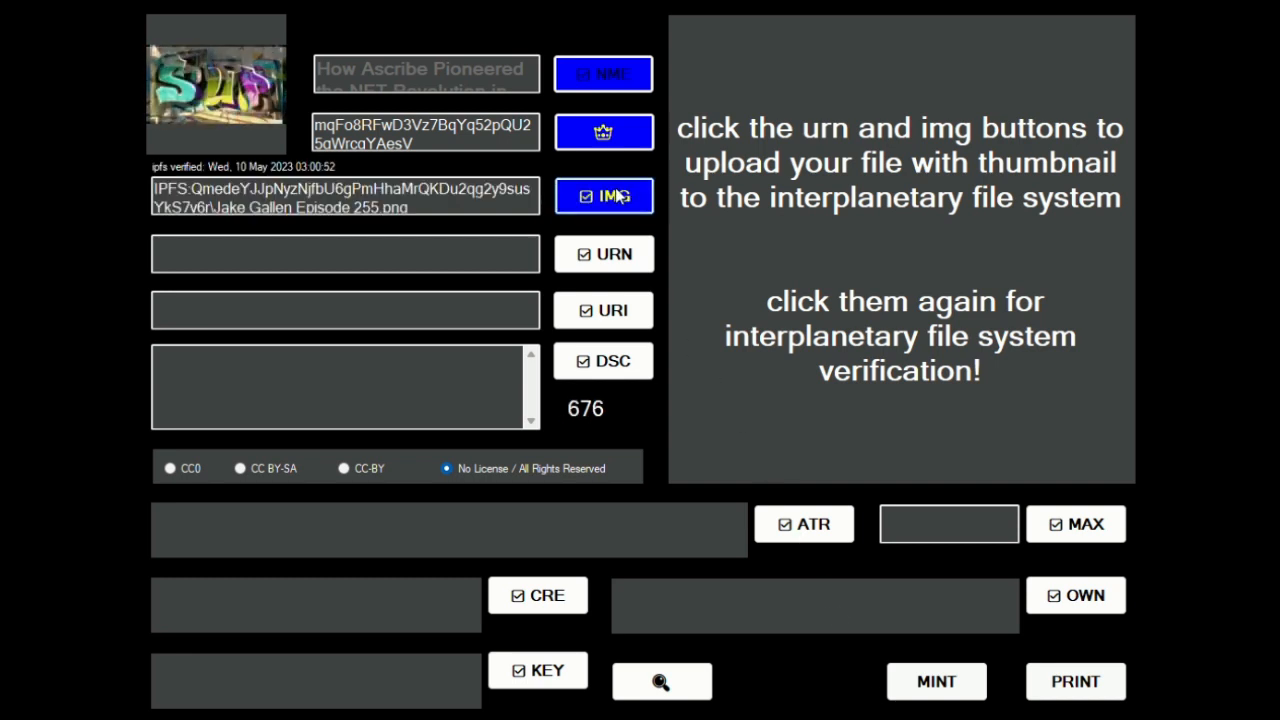
left_click(603, 196)
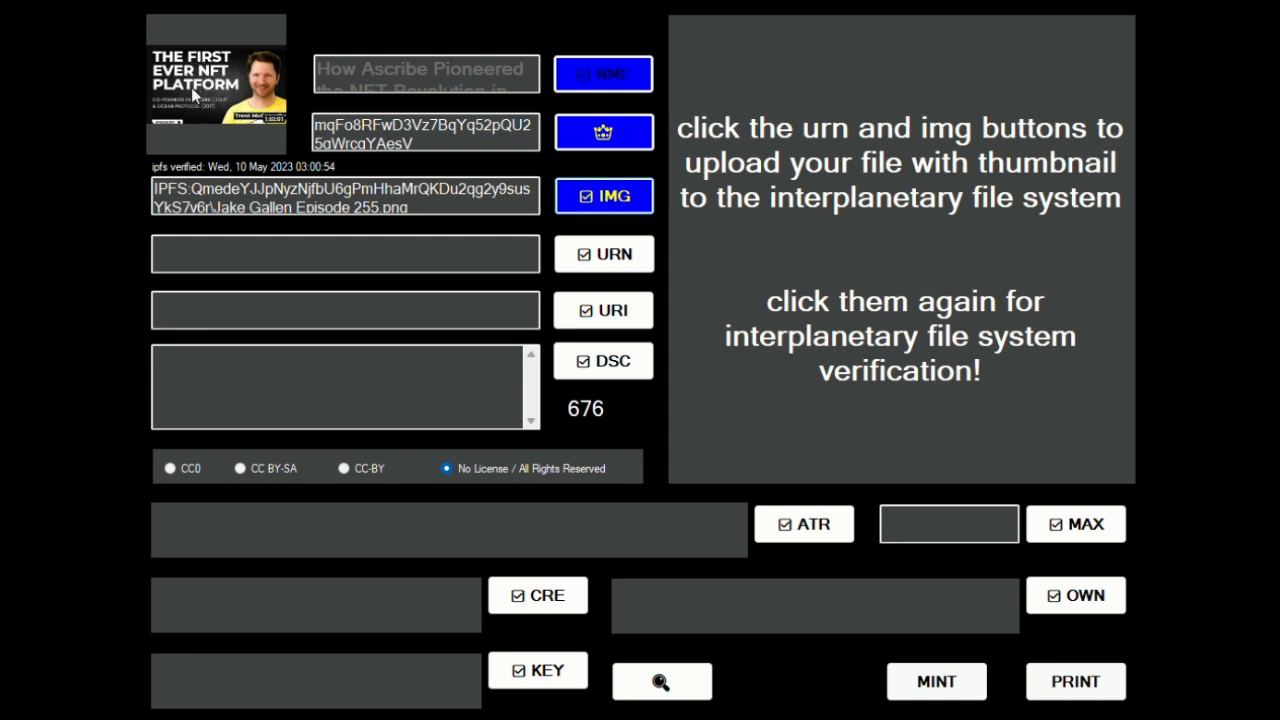
mouse_move(200, 110)
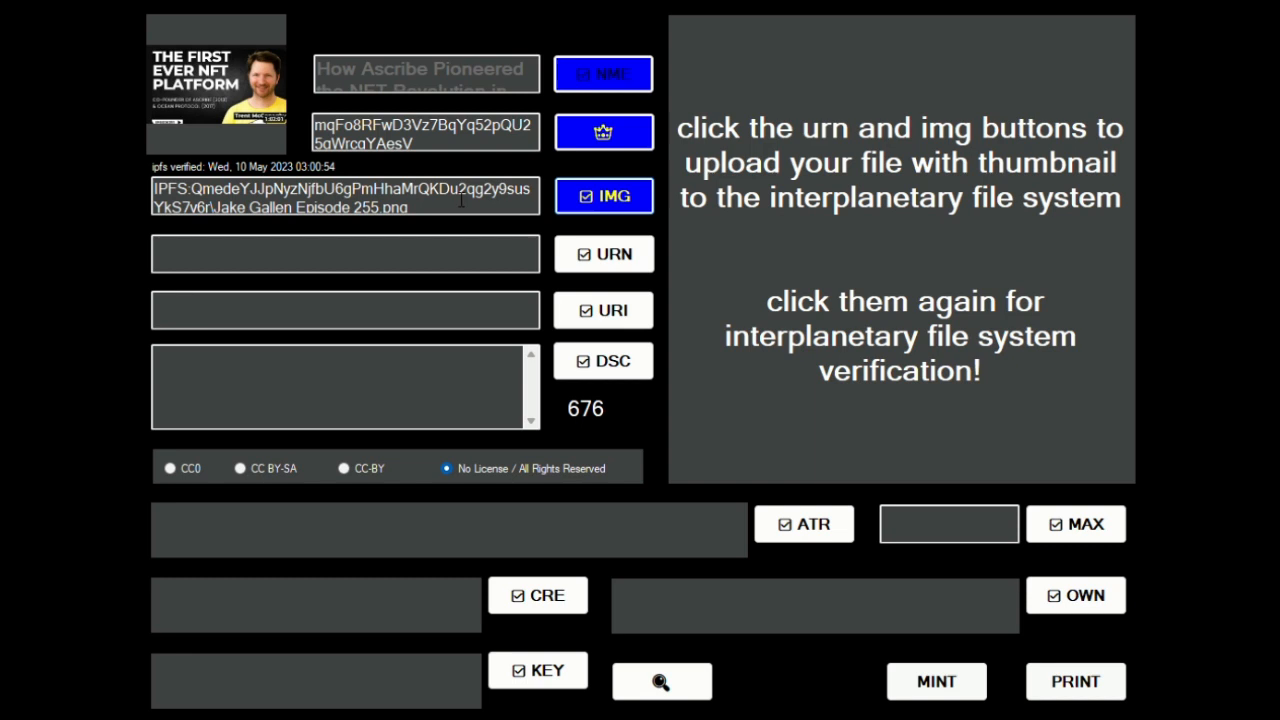
mouse_move(205, 172)
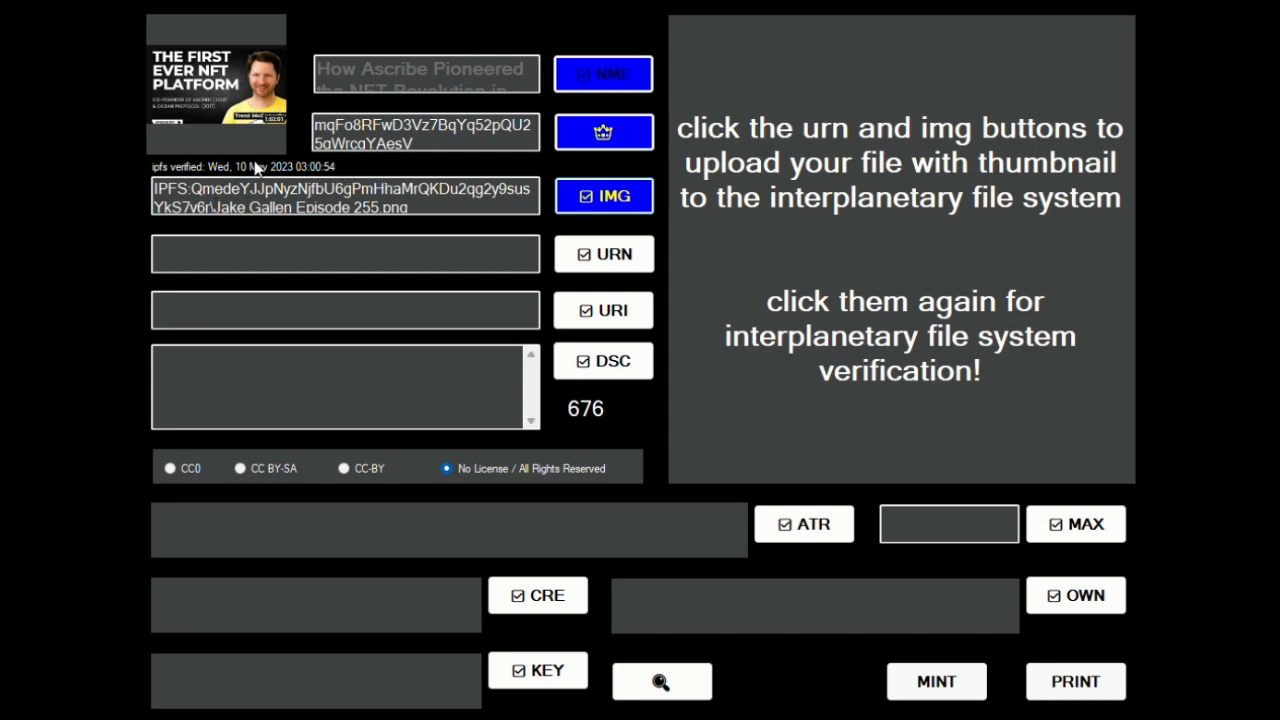
mouse_move(205, 182)
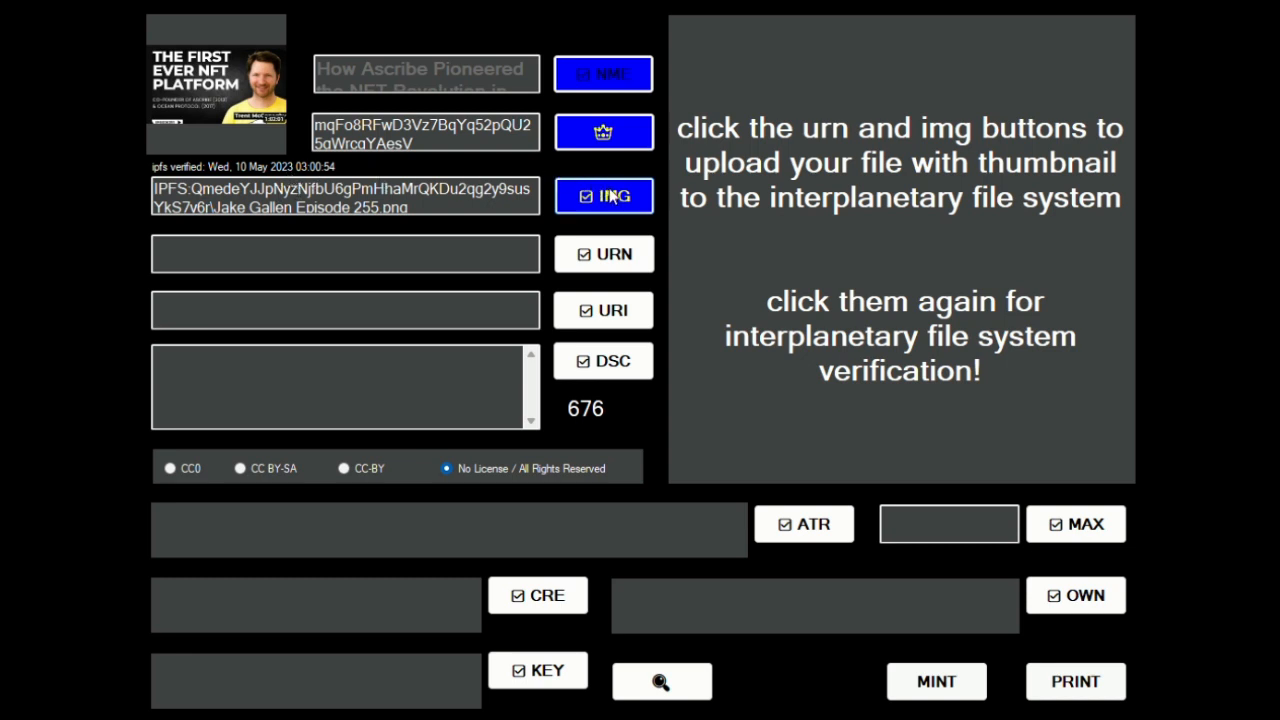
left_click(603, 196)
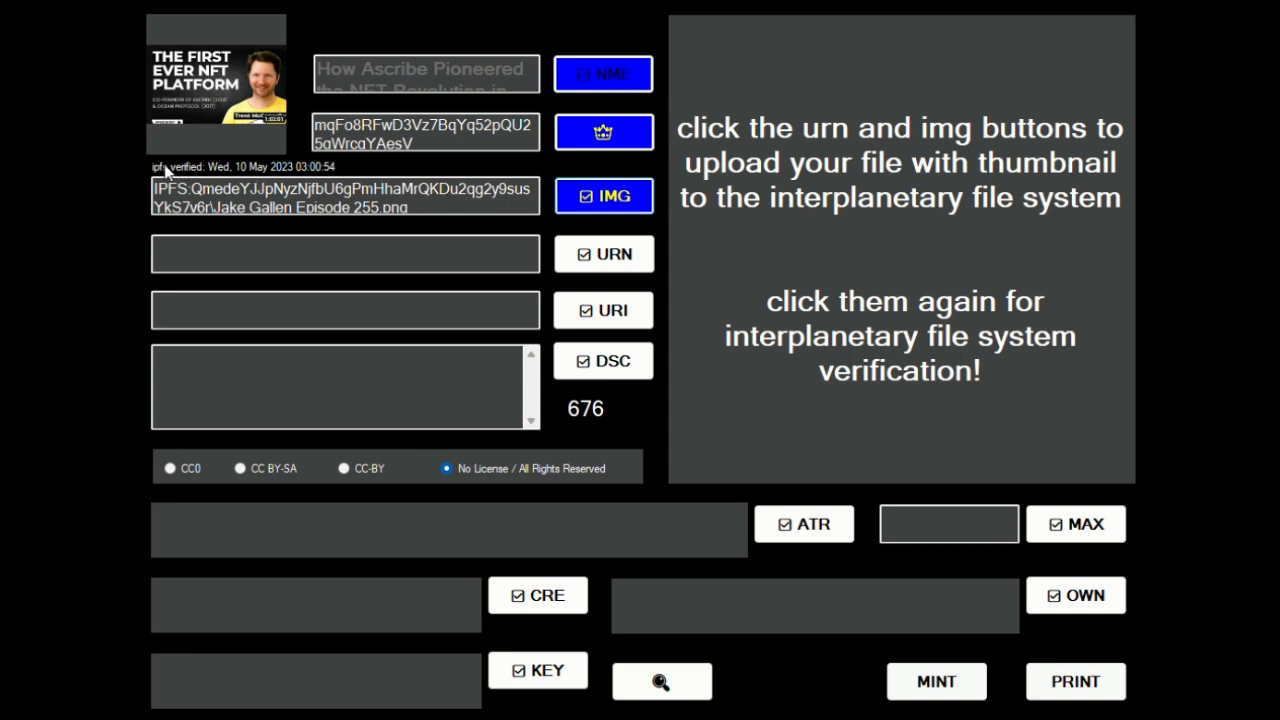
mouse_move(398, 234)
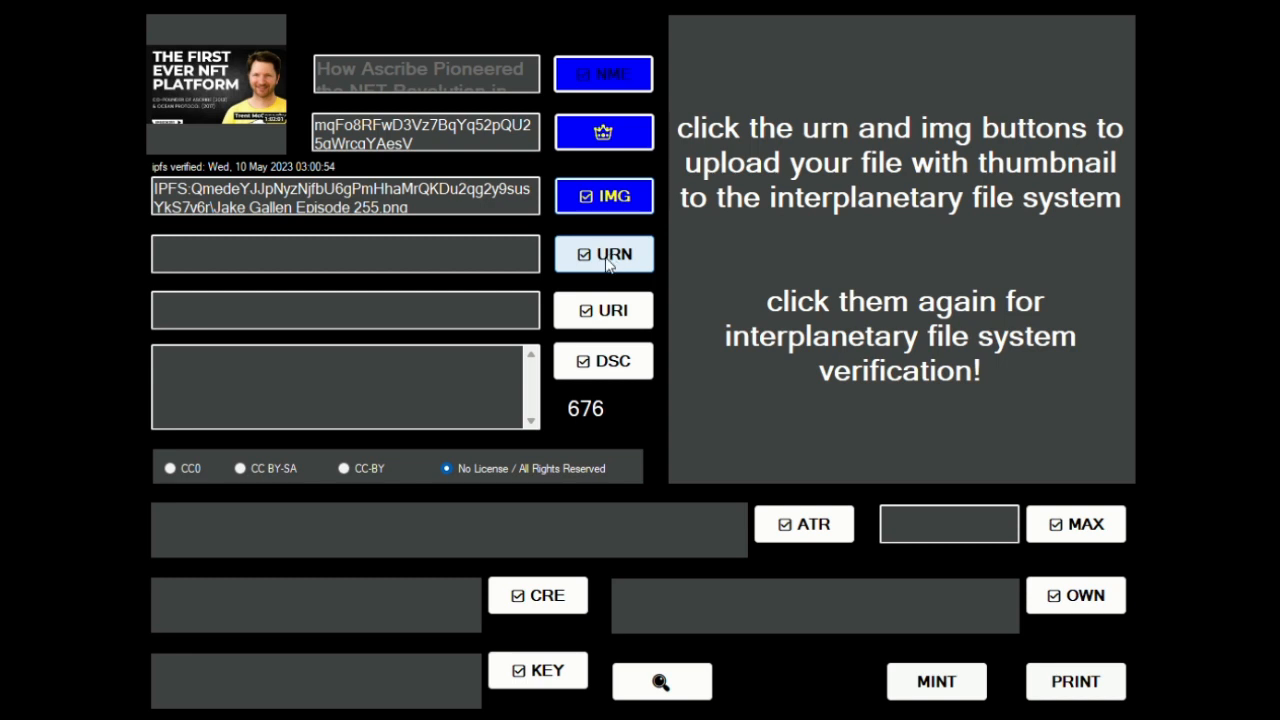
Step: Upload the podcast video to IPFS, verify it, and load it into the preview
left_click(603, 253)
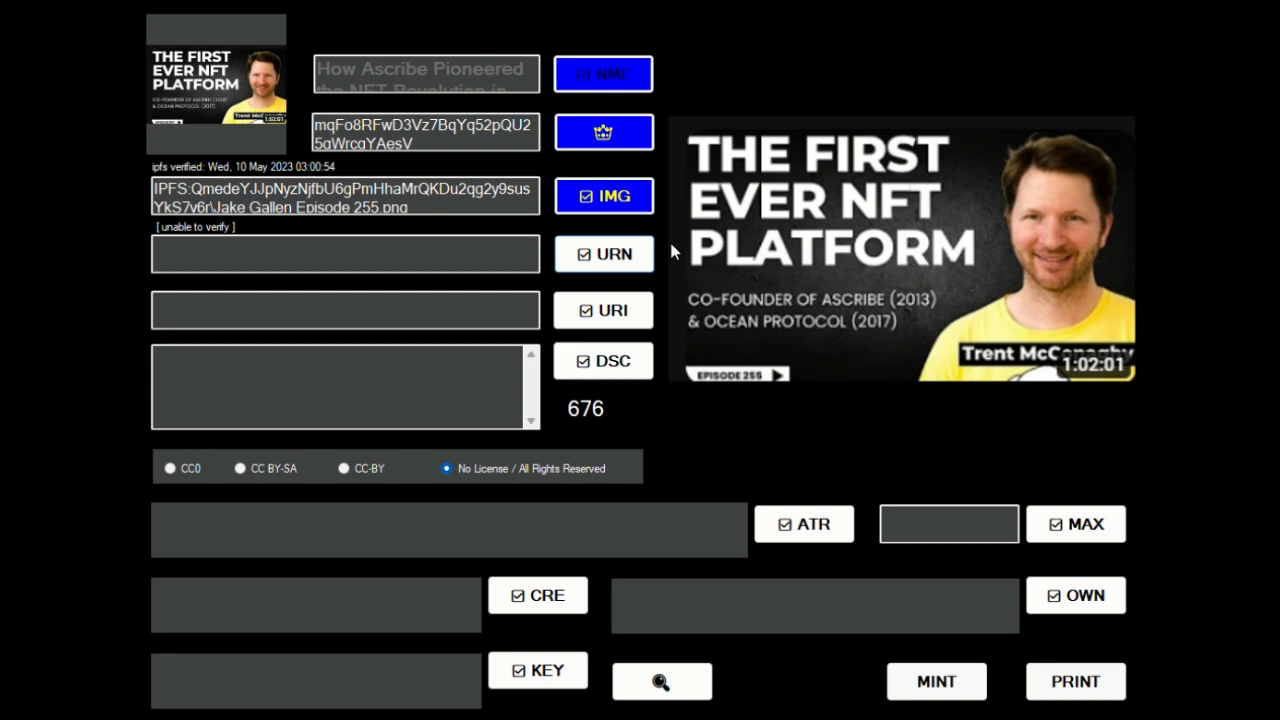
mouse_move(613, 427)
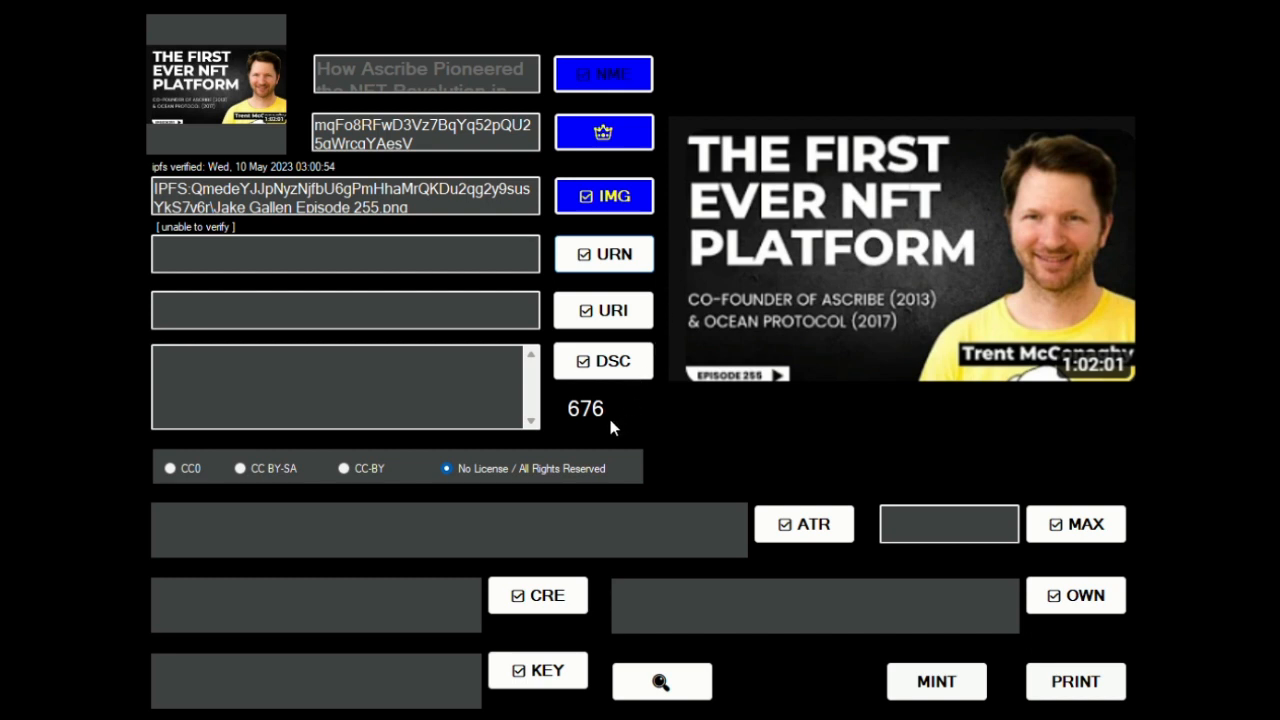
mouse_move(605, 435)
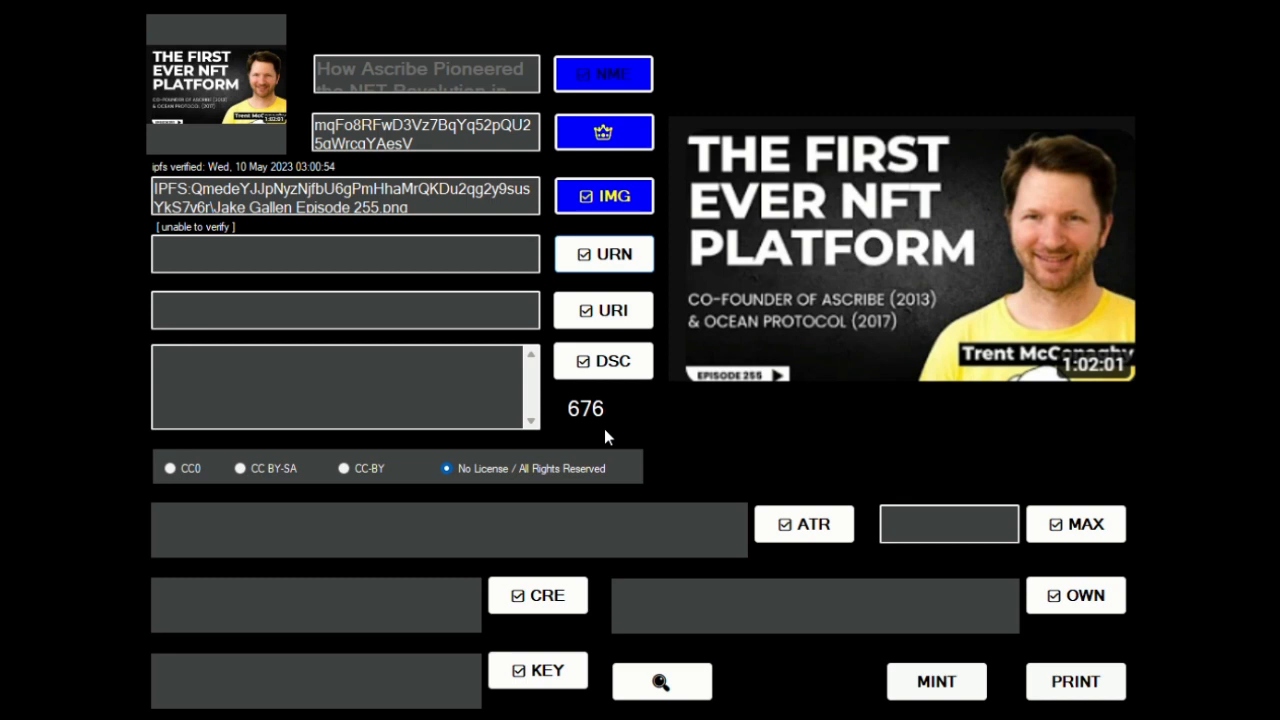
mouse_move(628, 448)
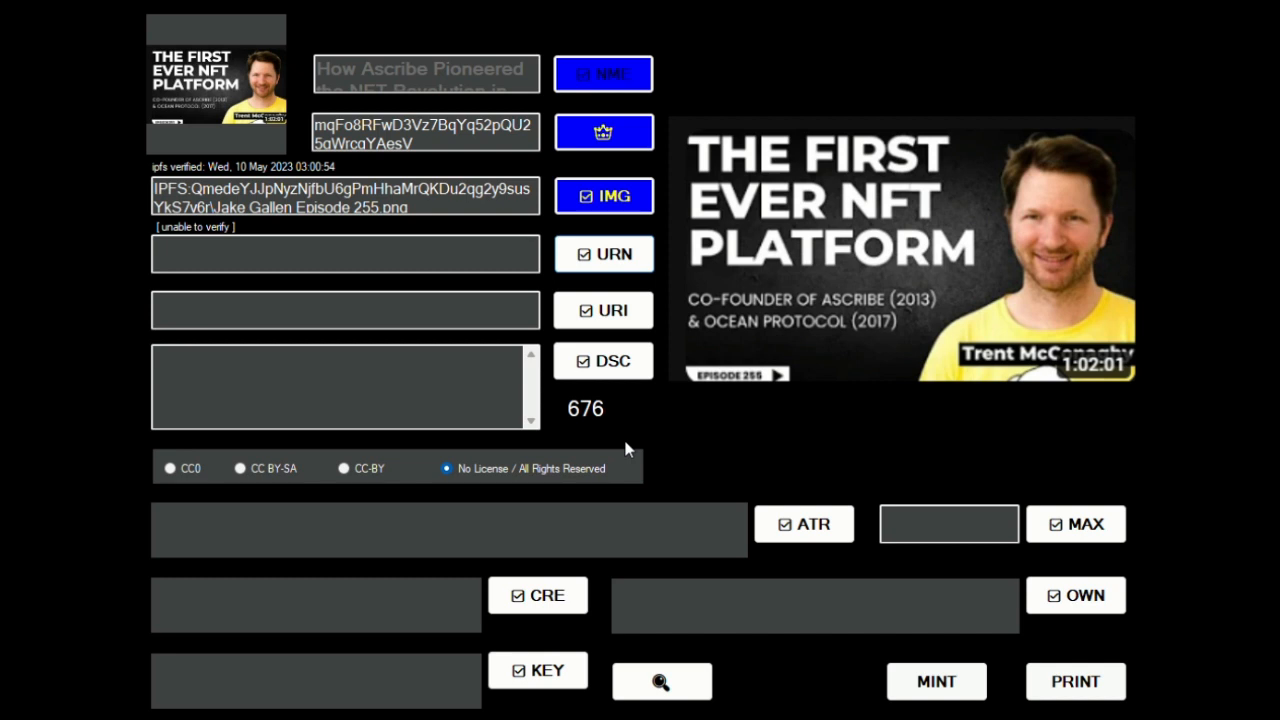
mouse_move(895, 712)
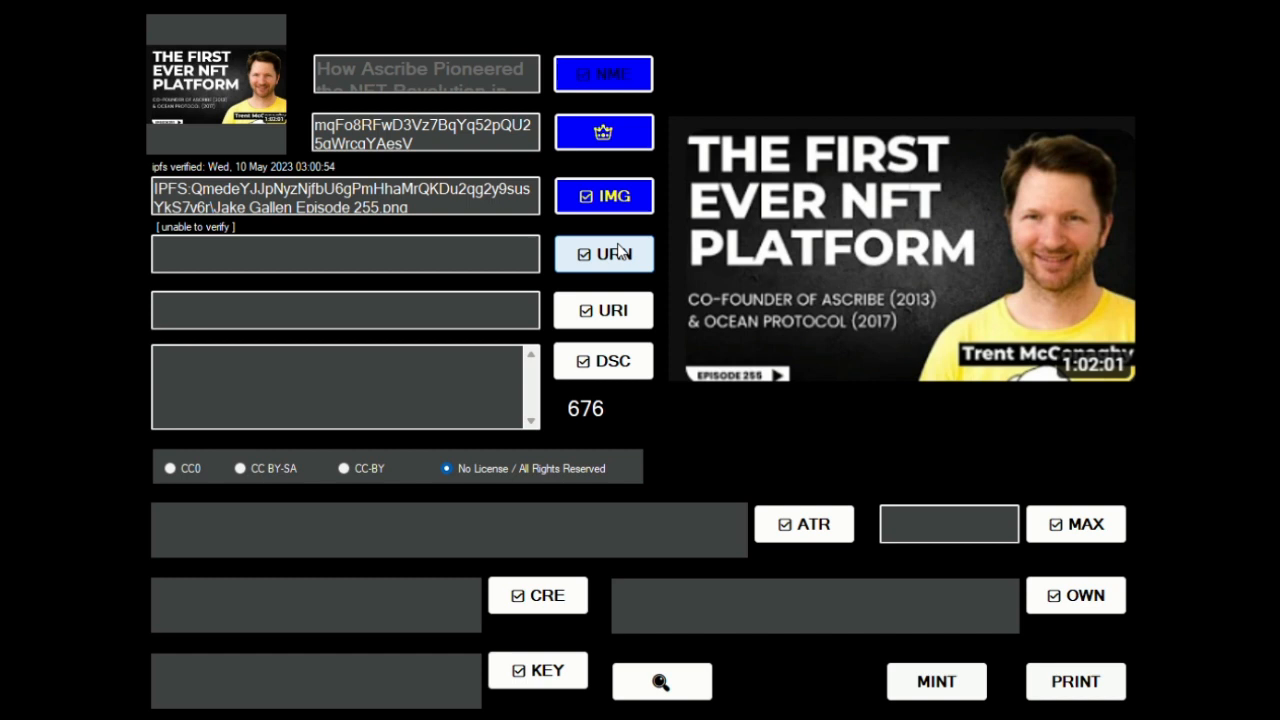
left_click(603, 253)
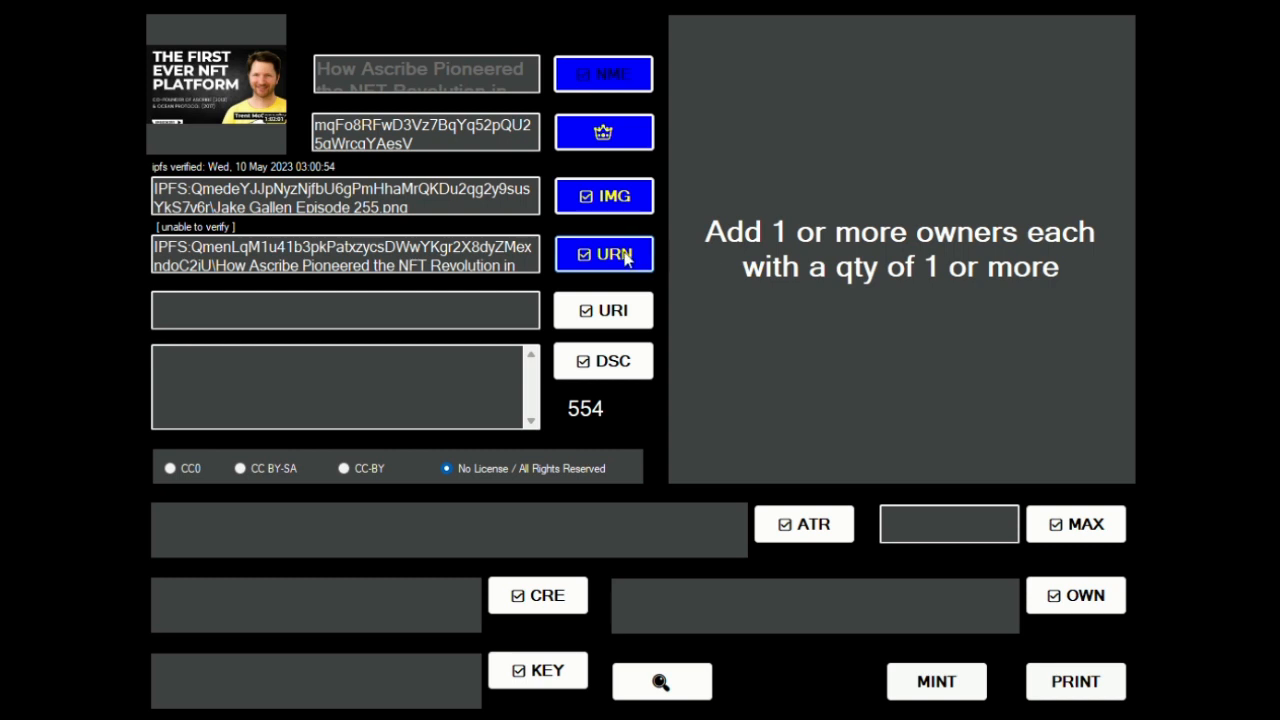
left_click(603, 254)
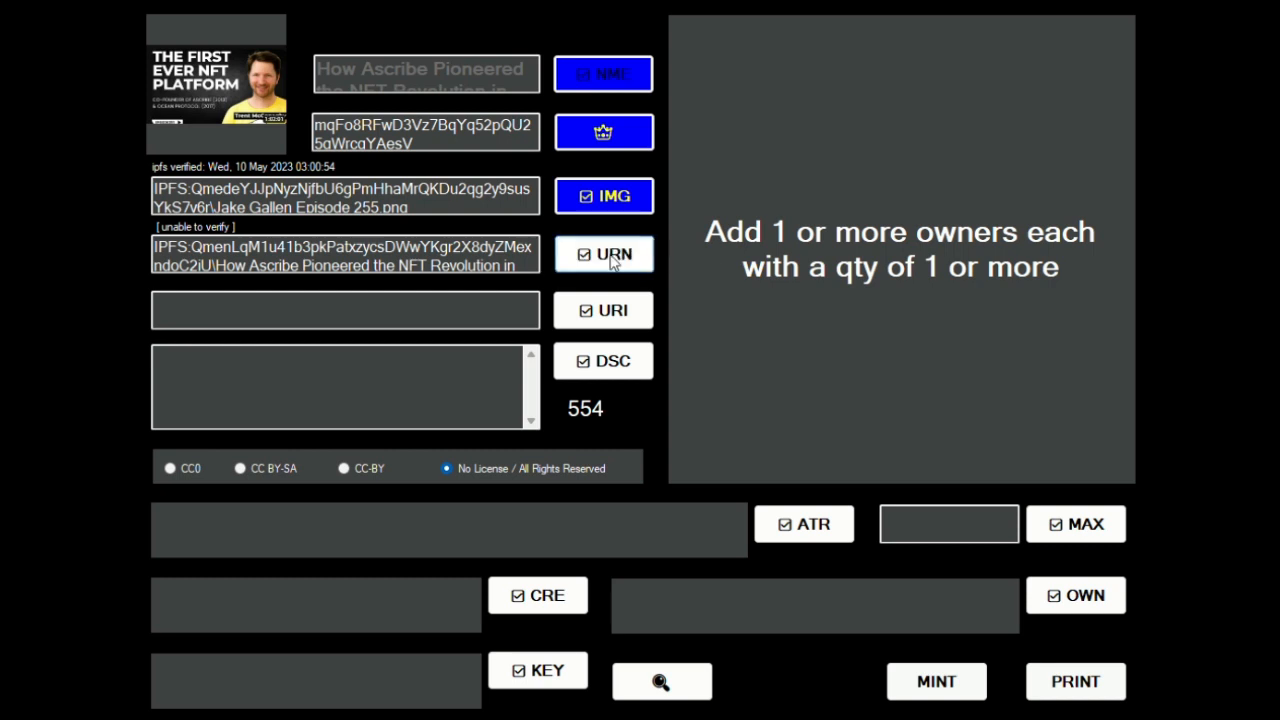
left_click(603, 253)
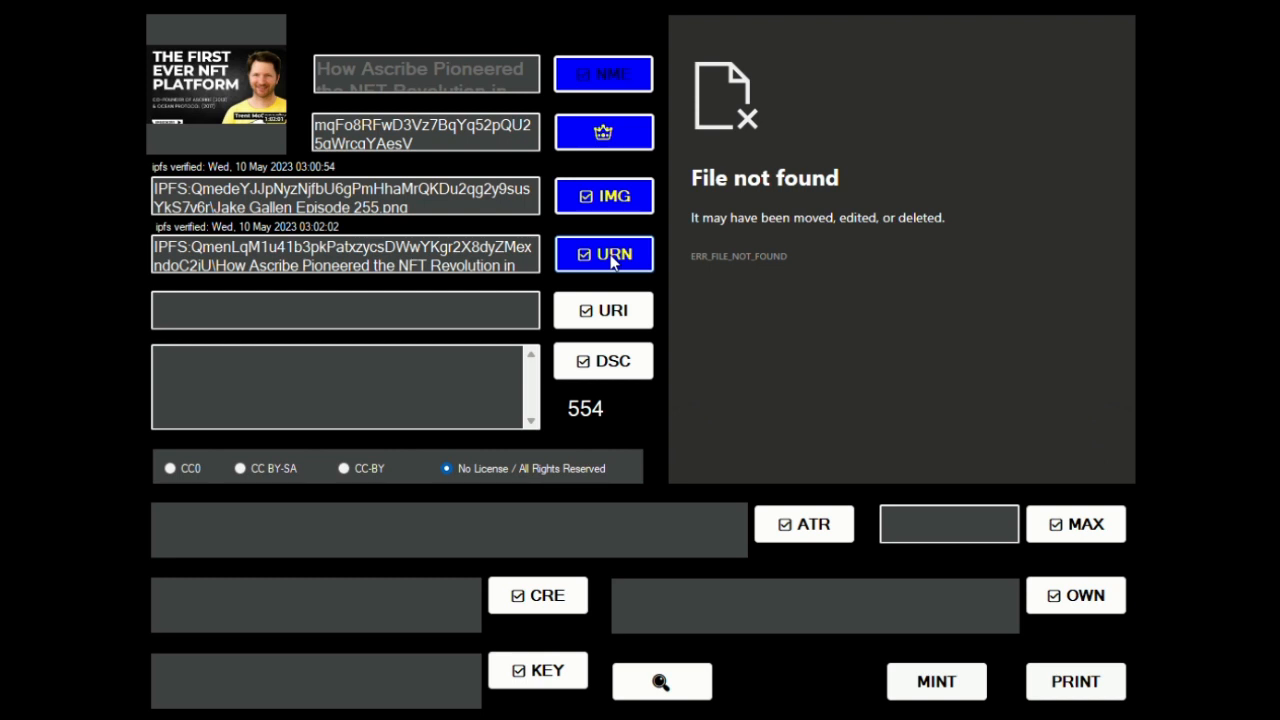
left_click(603, 254)
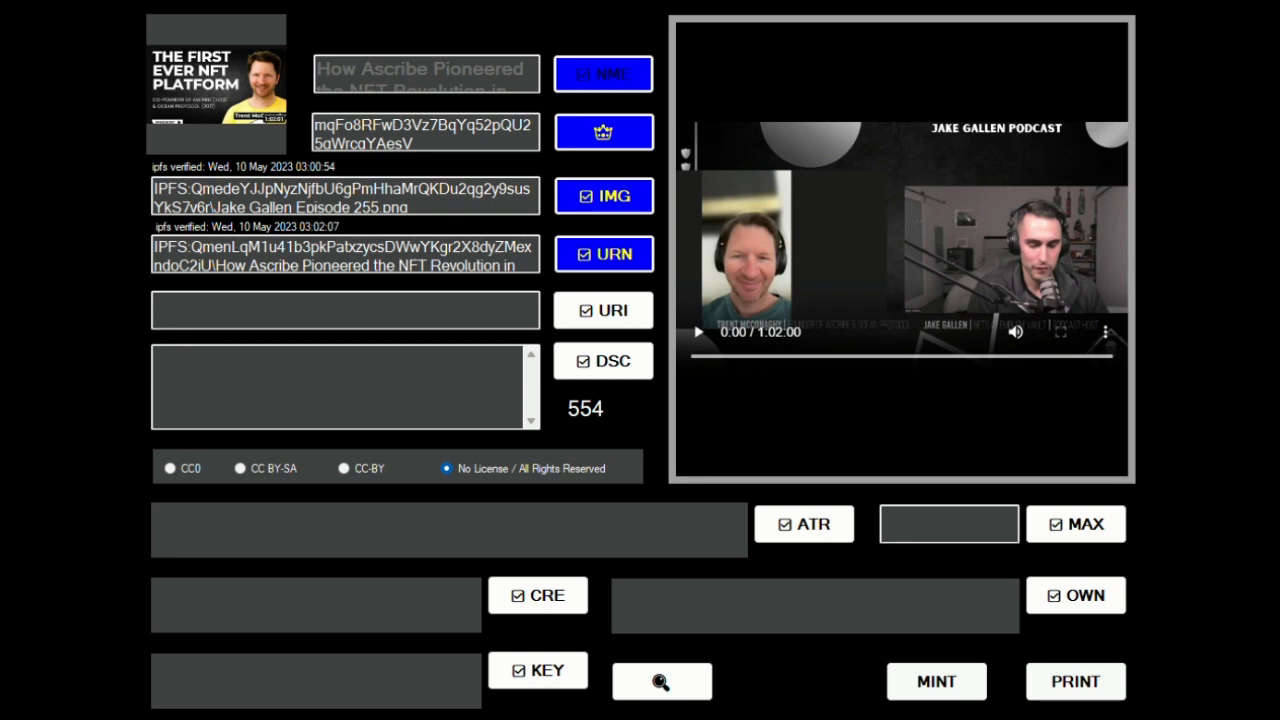
left_click(345, 309)
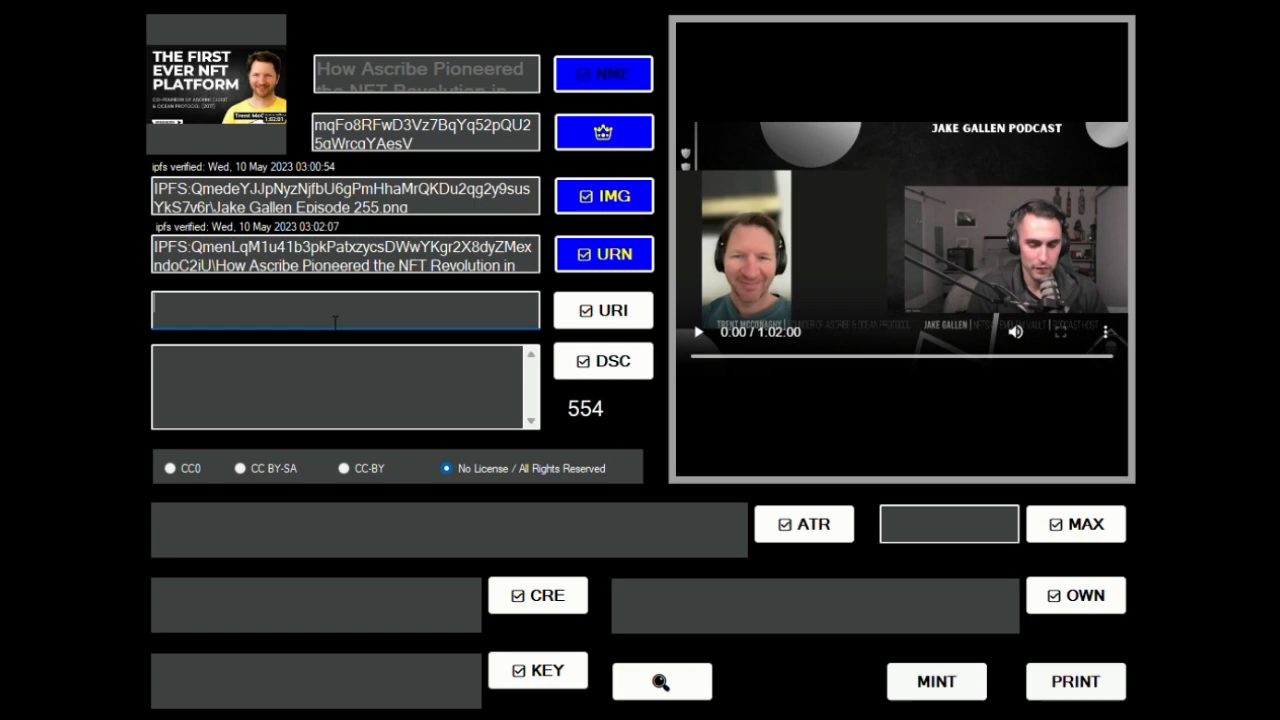
type("https://www.youtube.com/watch?v=OjOpdIEbH1I")
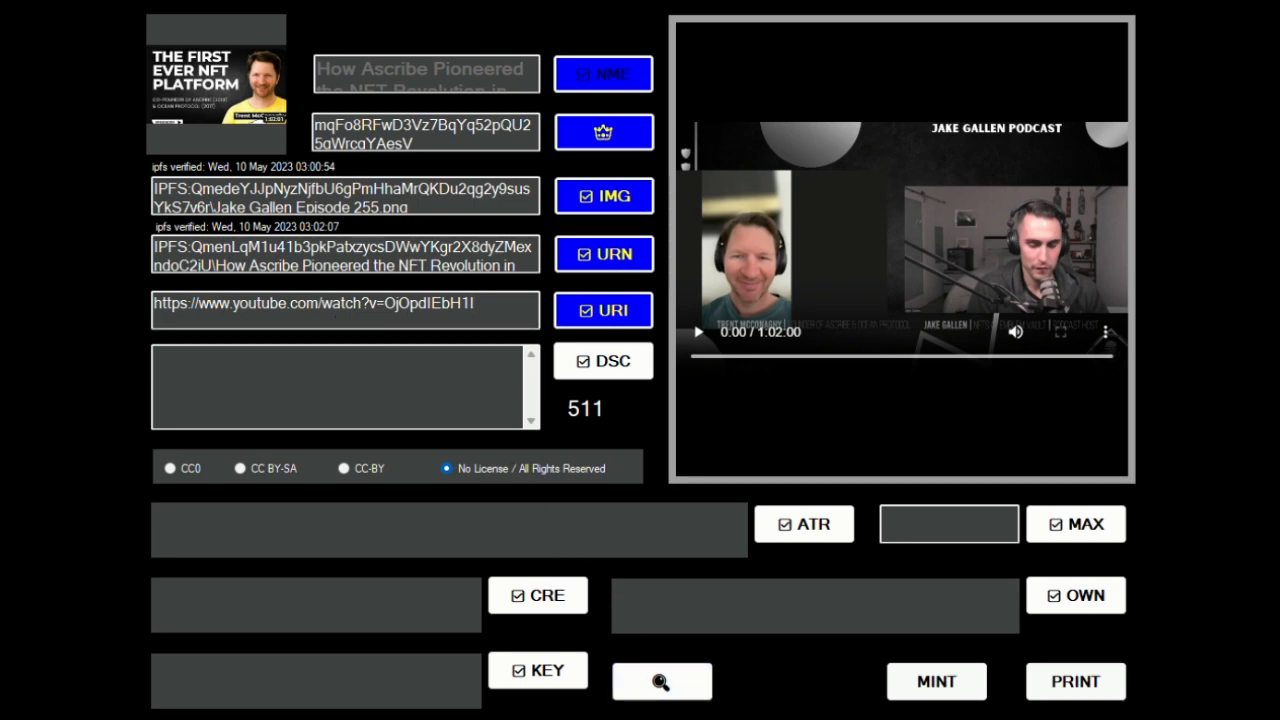
left_click(343, 303)
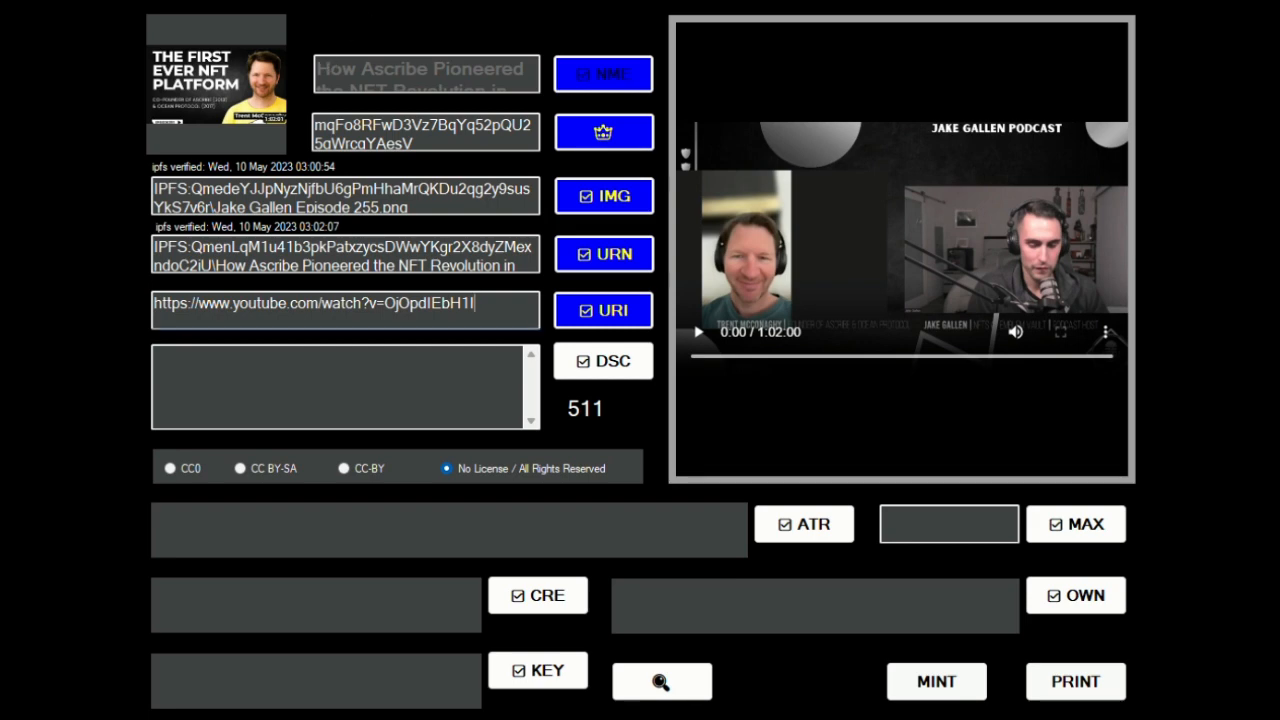
Step: Paste the episode description about 35,000 NFTs and Ocean Protocol into DSC
type("ceased operations in 2018 with over 35,000 NFTs created during that time. Currently Trent works on Ocean Protocol, which is a privacy-preserving data sharing protocol for AI and the New Data Economy.")
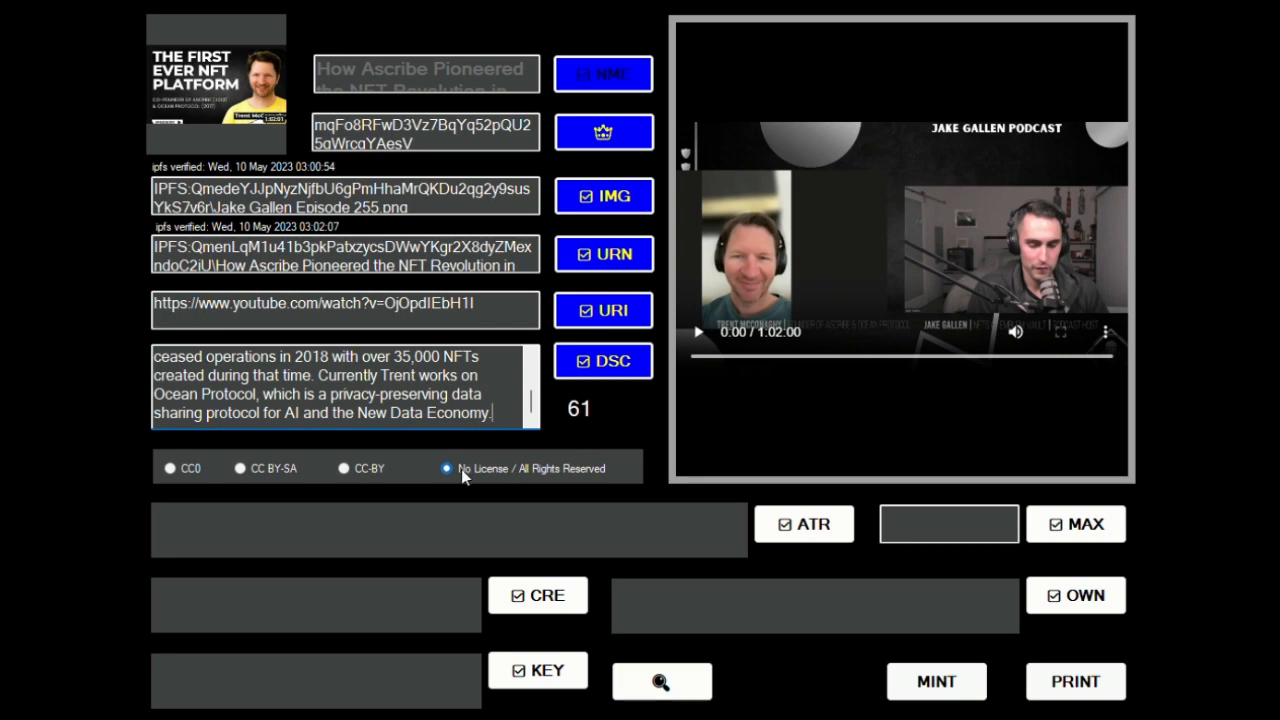
mouse_move(521, 471)
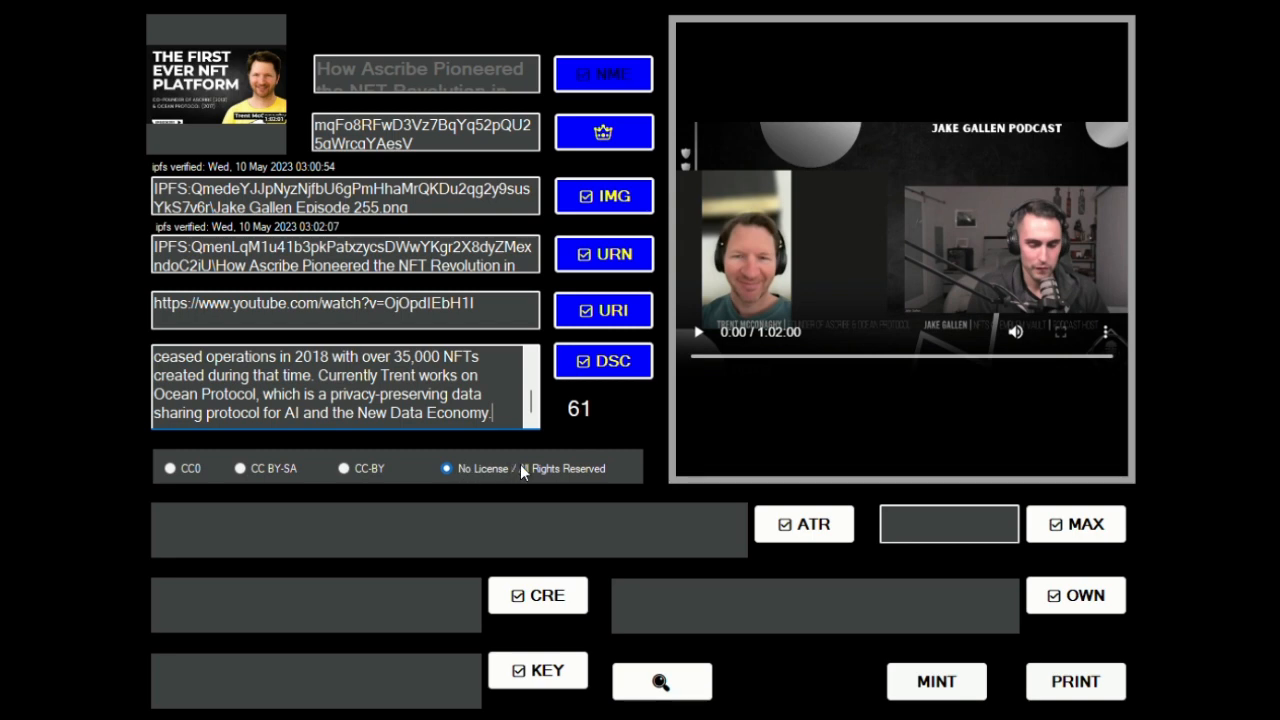
left_click(445, 468)
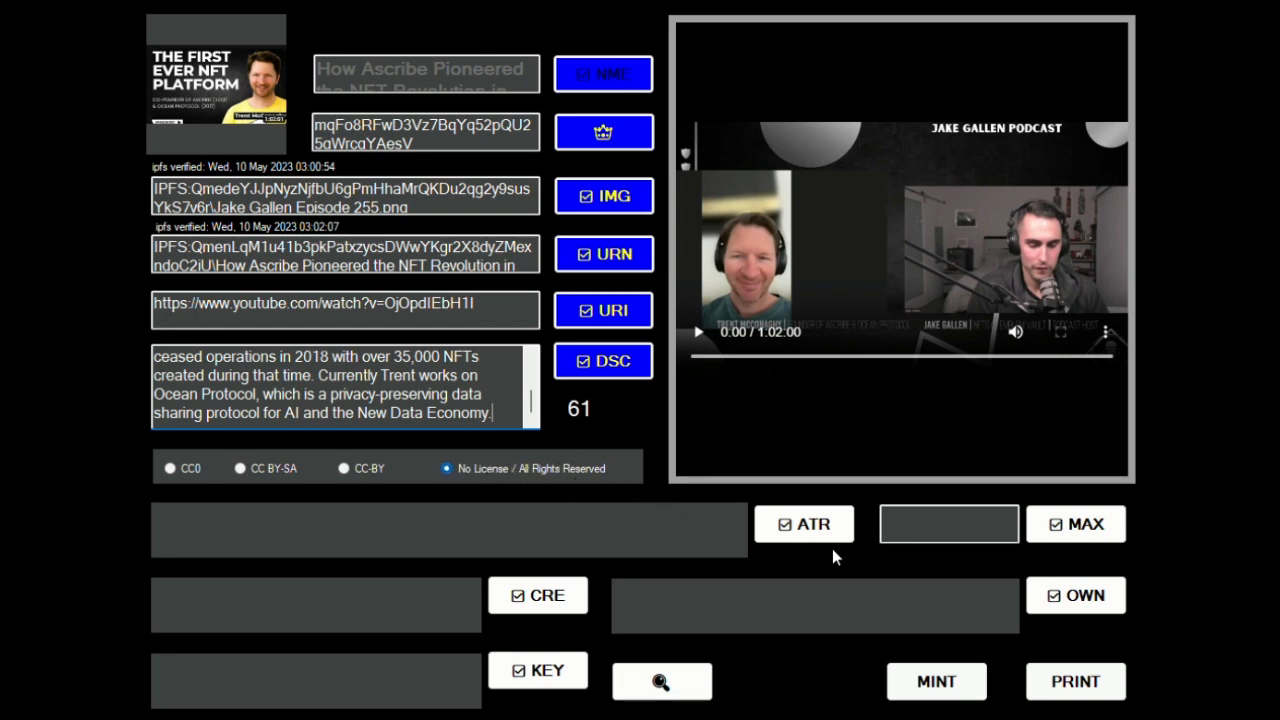
left_click(948, 523)
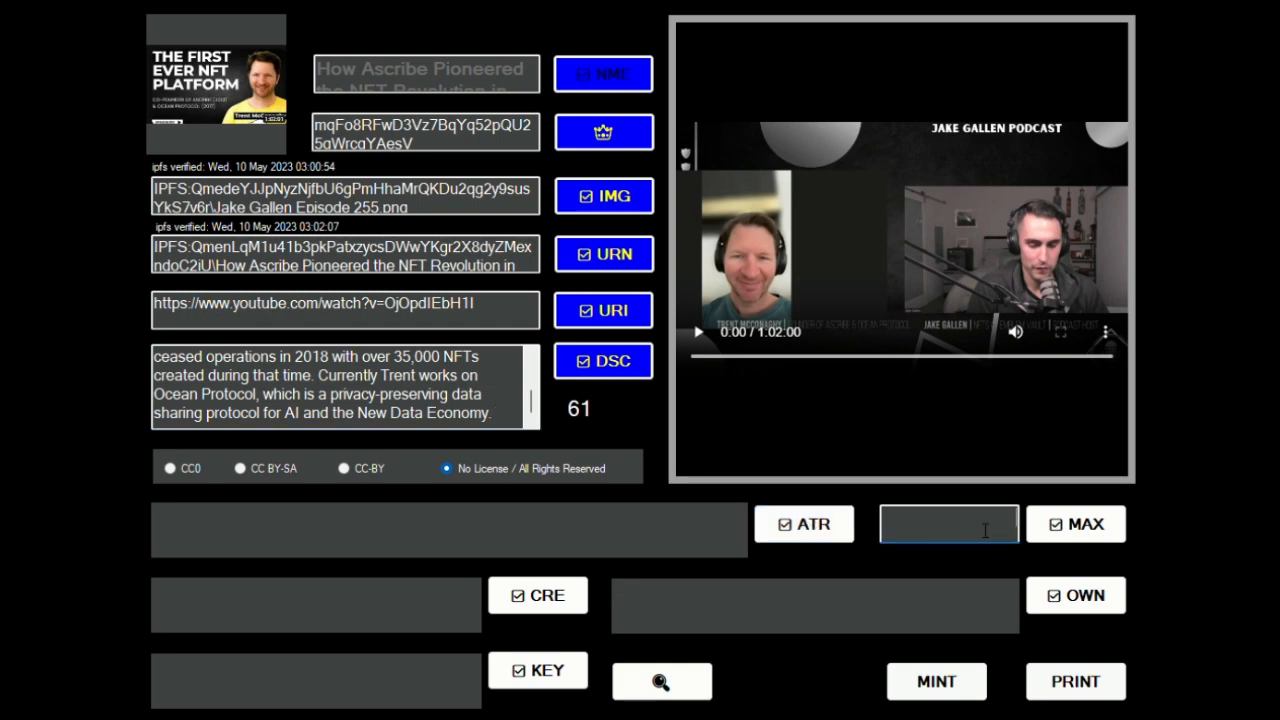
left_click(538, 595)
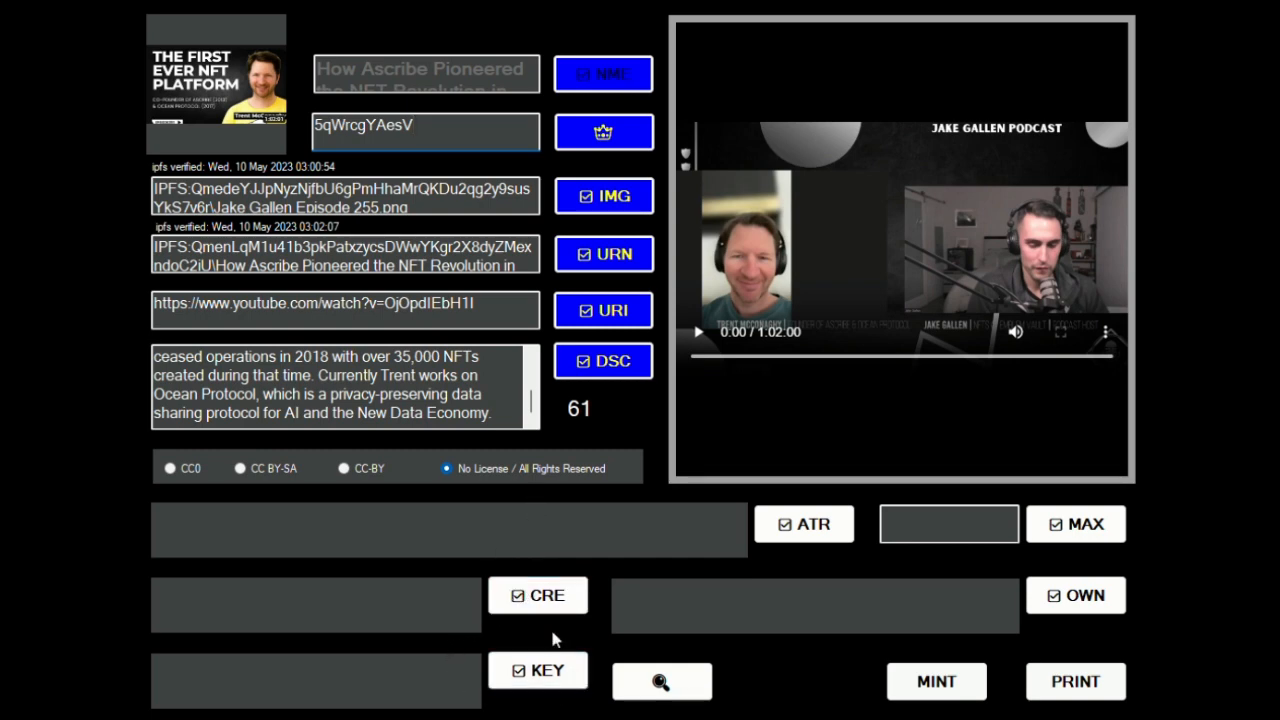
left_click(538, 670)
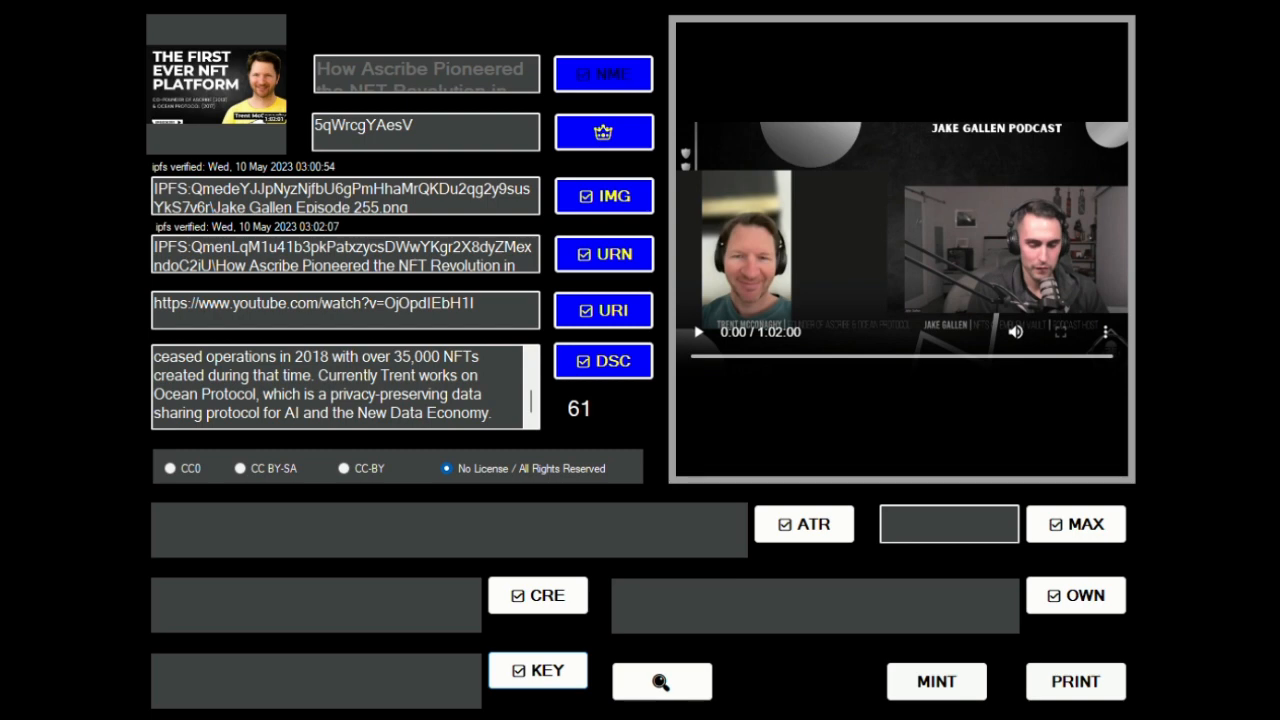
Step: Add the keyword jakegallen to the object
left_click(538, 670)
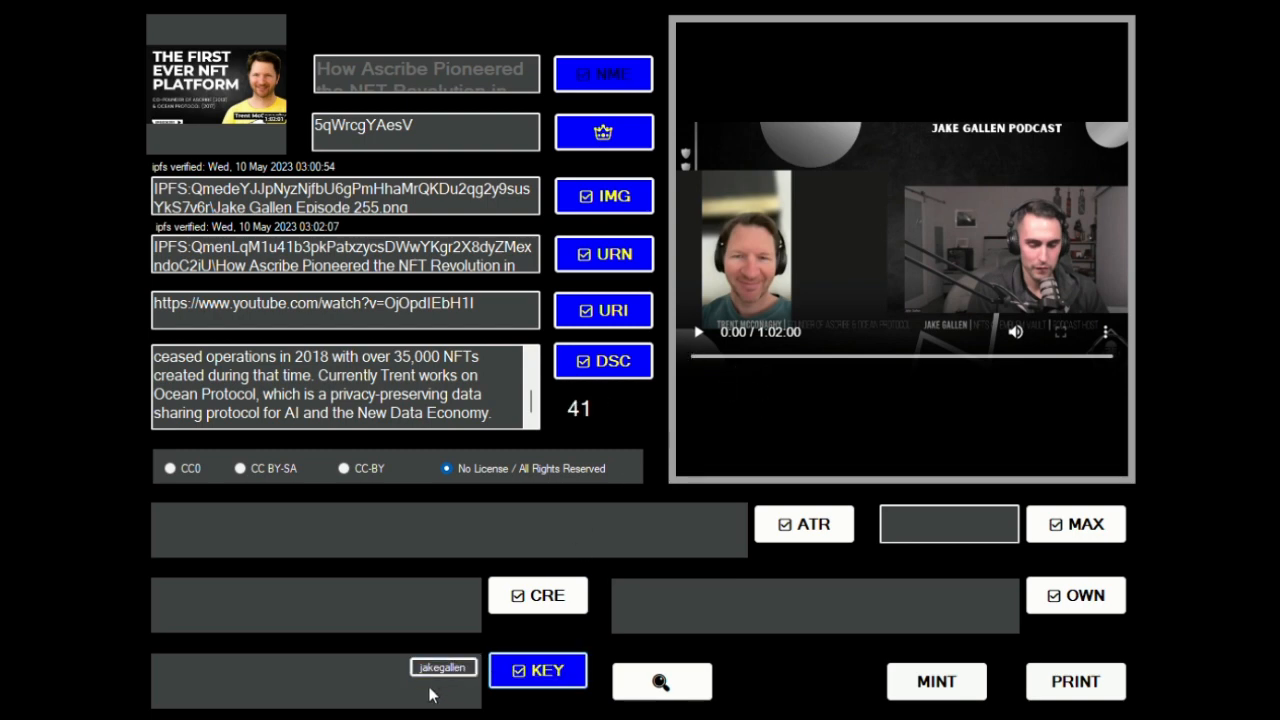
mouse_move(437, 558)
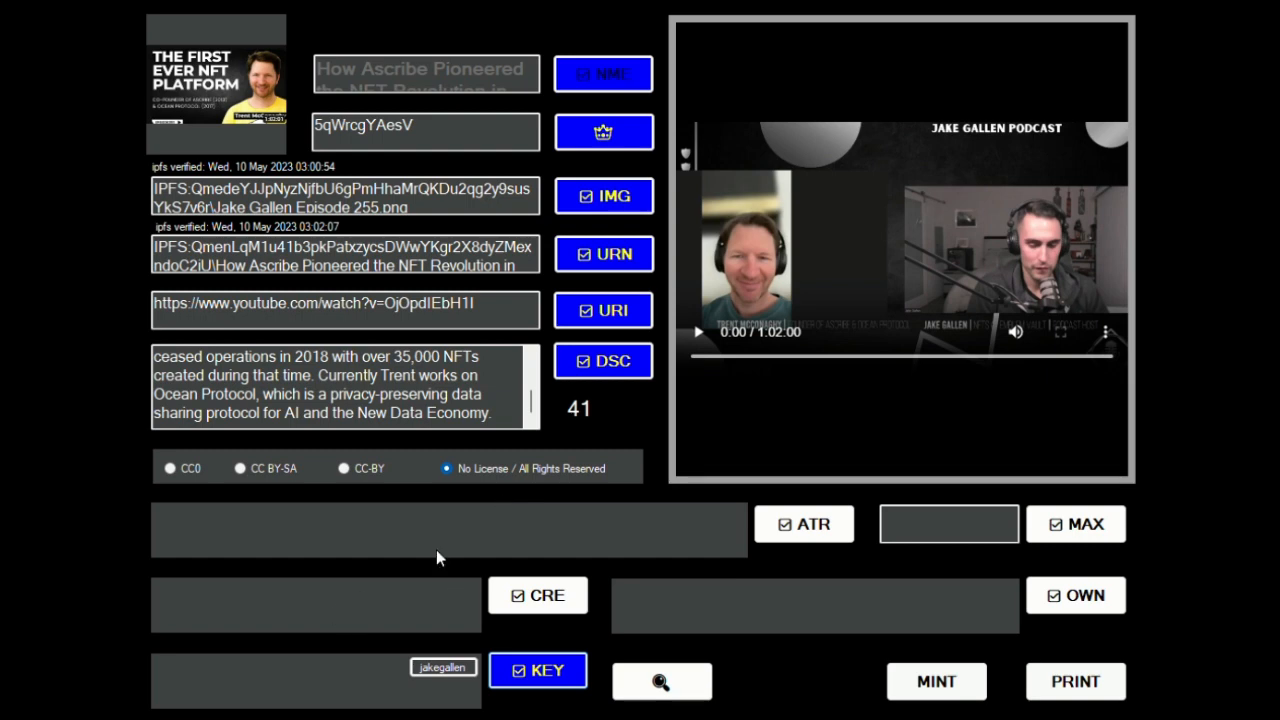
mouse_move(406, 613)
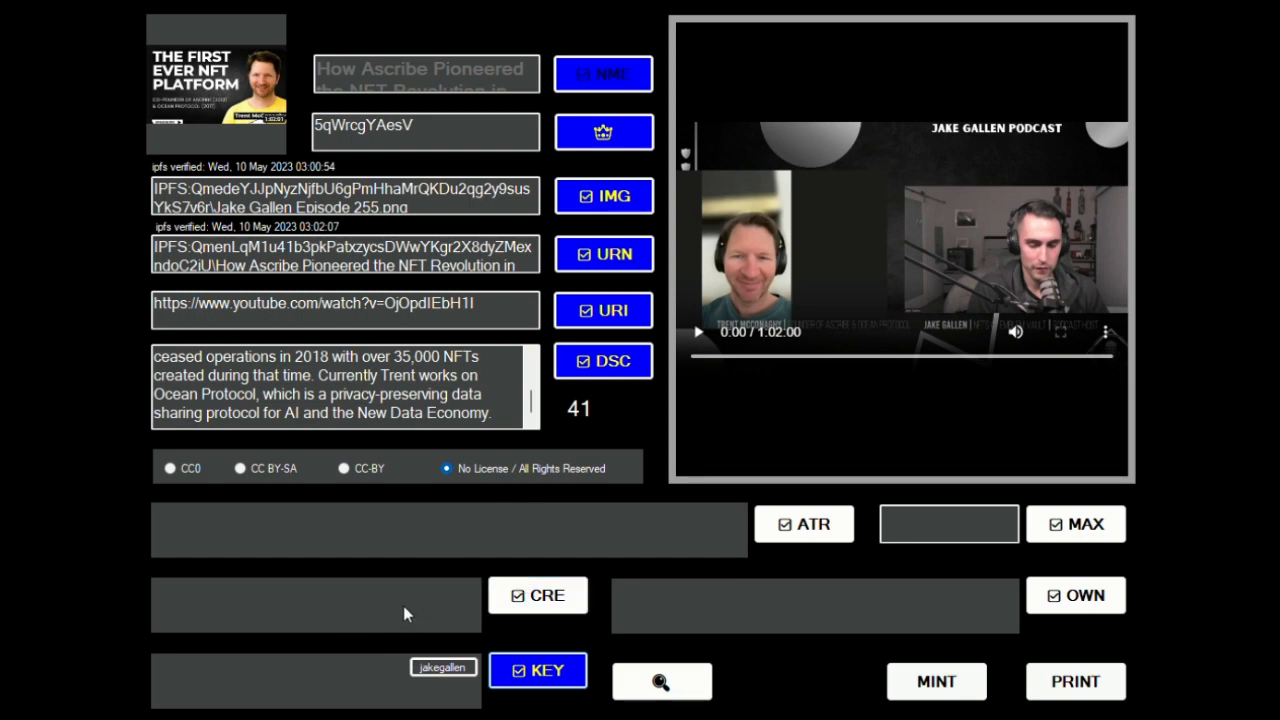
mouse_move(447, 596)
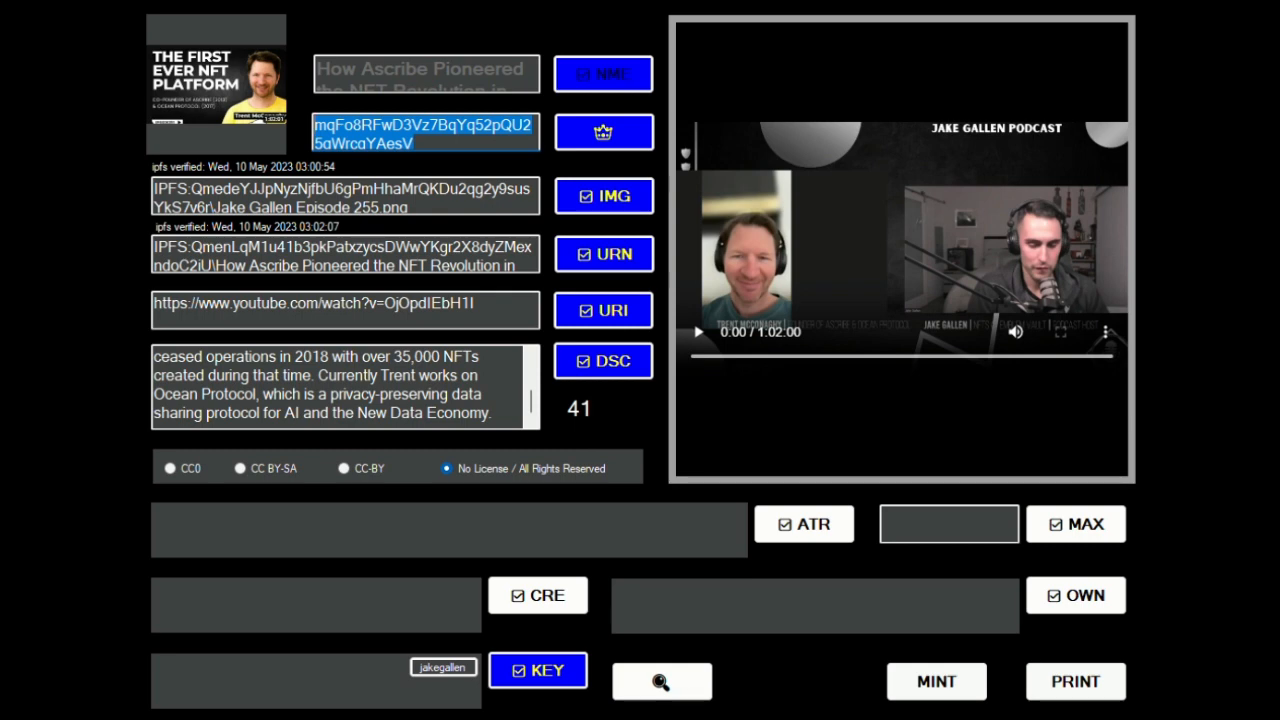
mouse_move(435, 163)
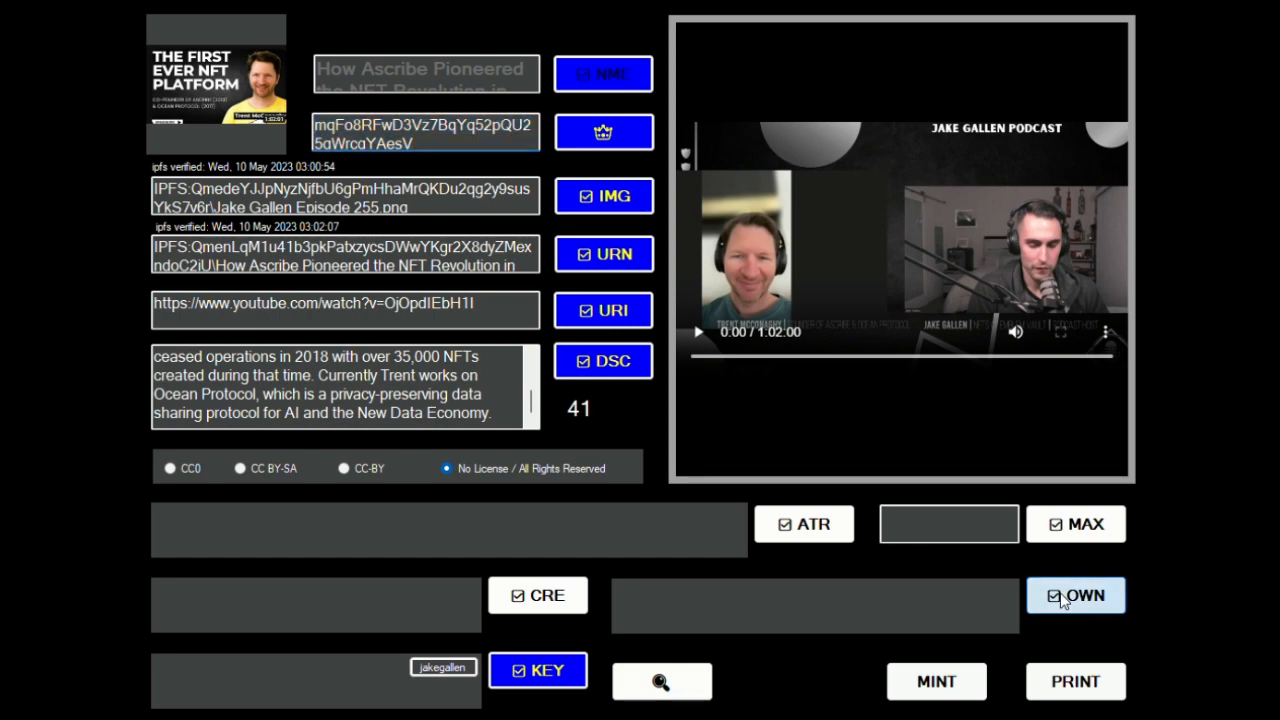
Step: List the wallet address as the object's owner with a share of 1
left_click(1076, 595)
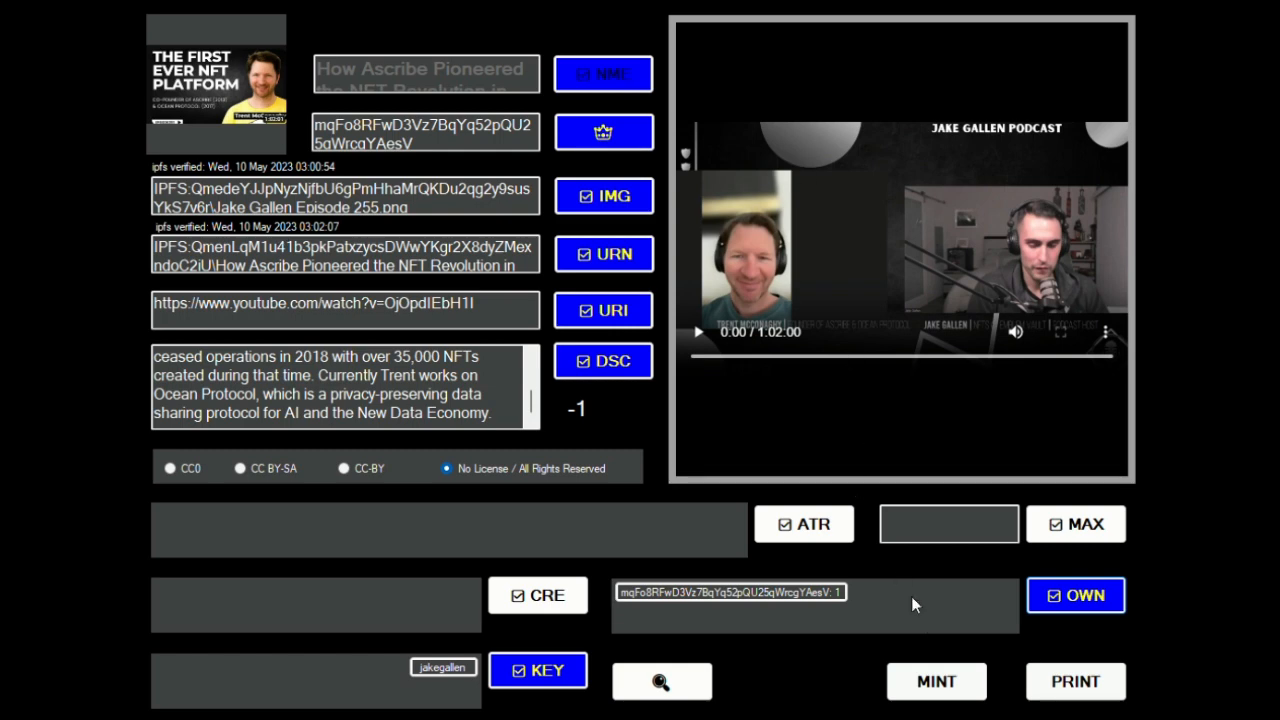
mouse_move(908, 698)
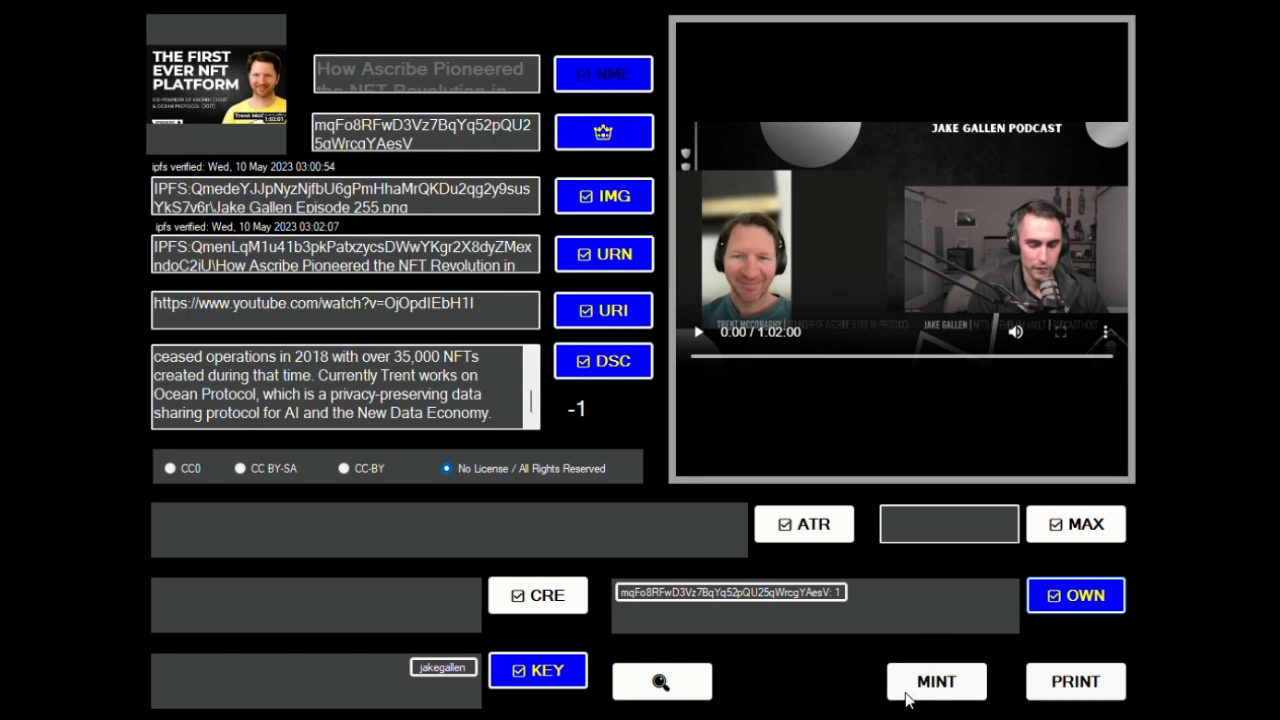
mouse_move(785, 627)
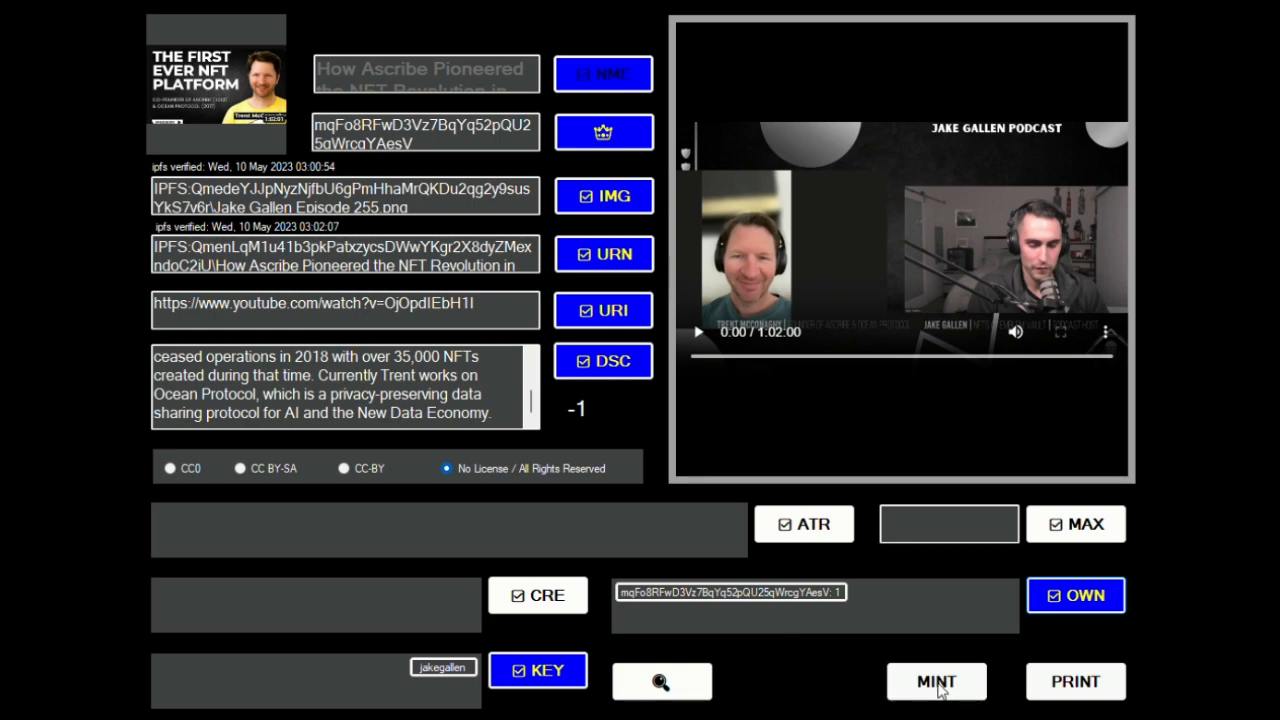
mouse_move(968, 257)
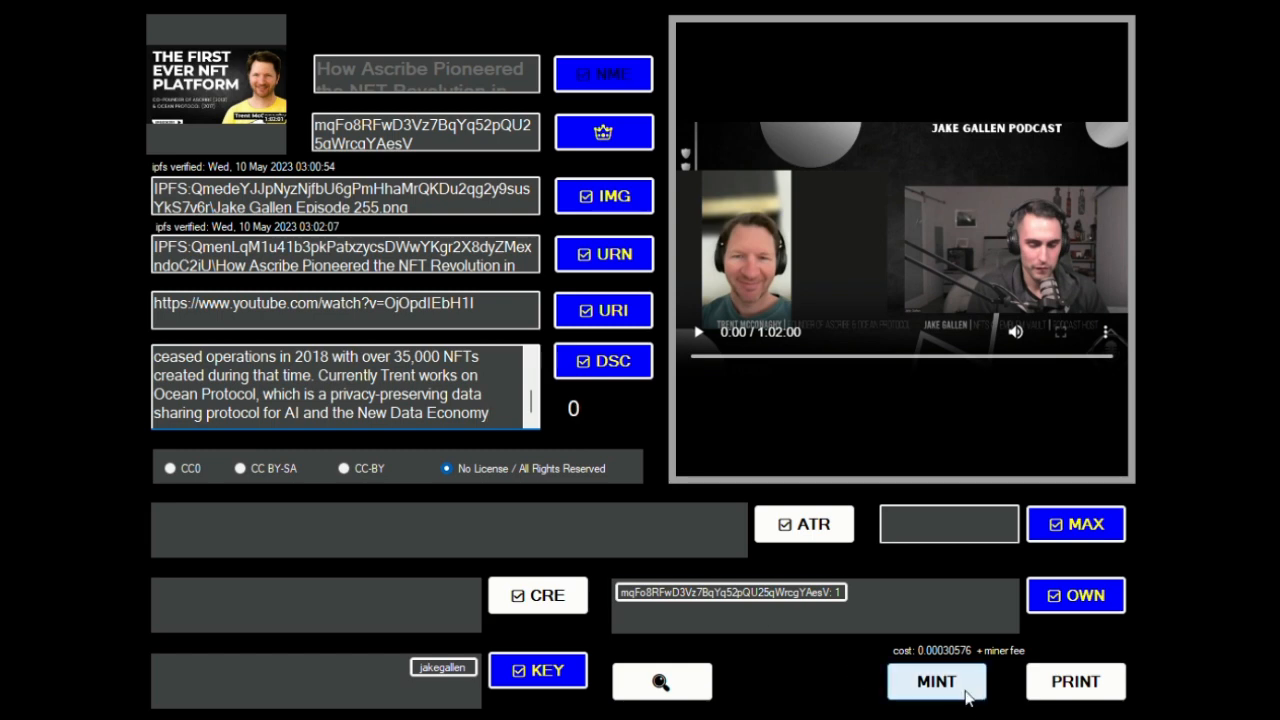
mouse_move(955, 690)
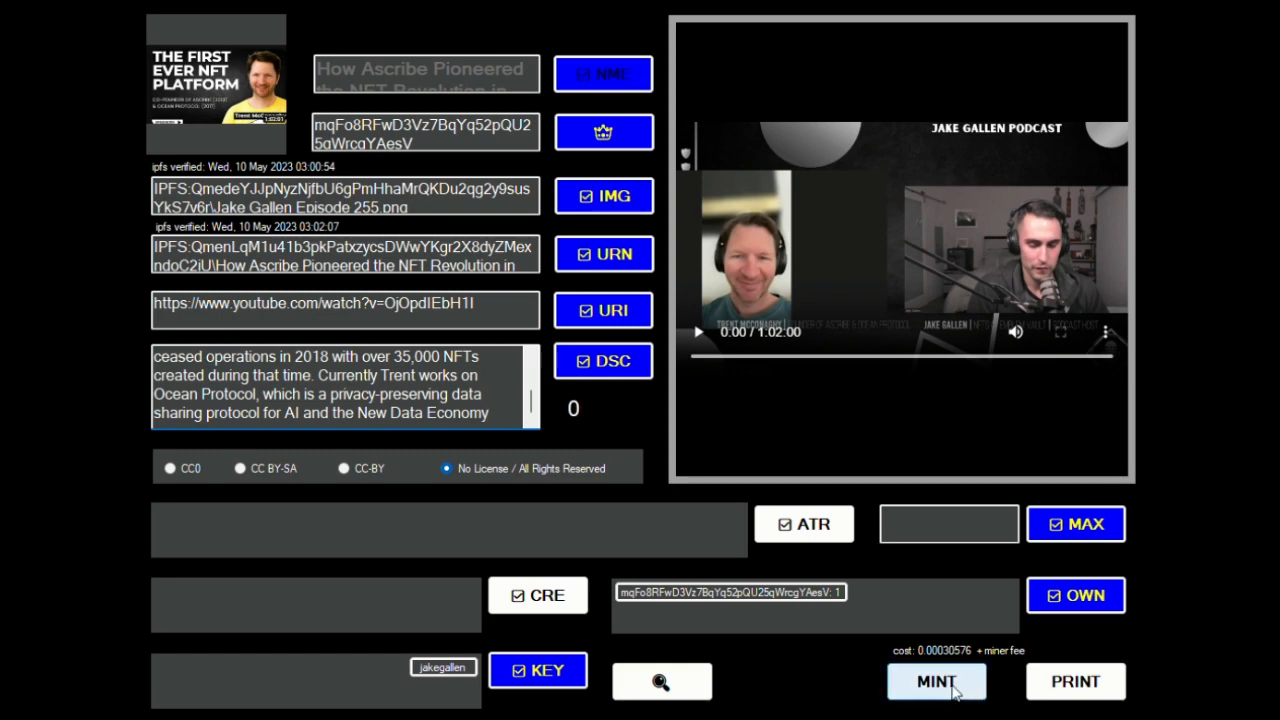
Step: Submit the NFT object for minting on the blockchain
left_click(936, 681)
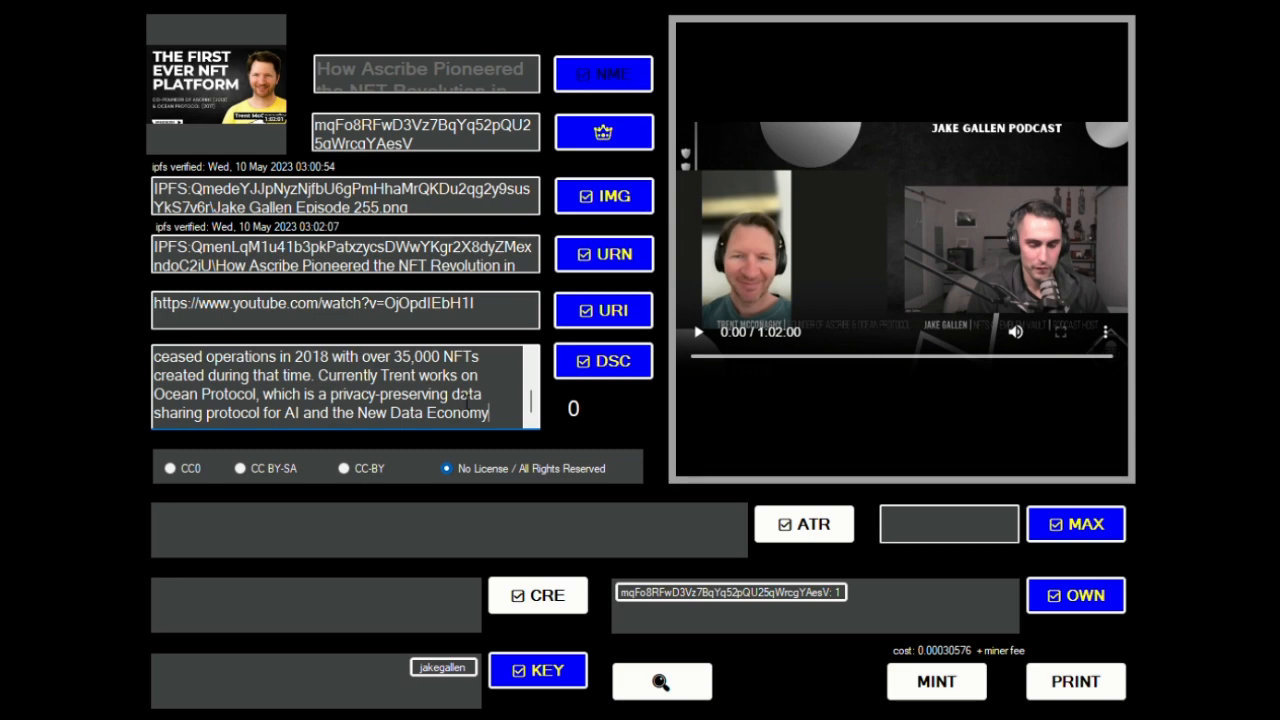
mouse_move(608, 425)
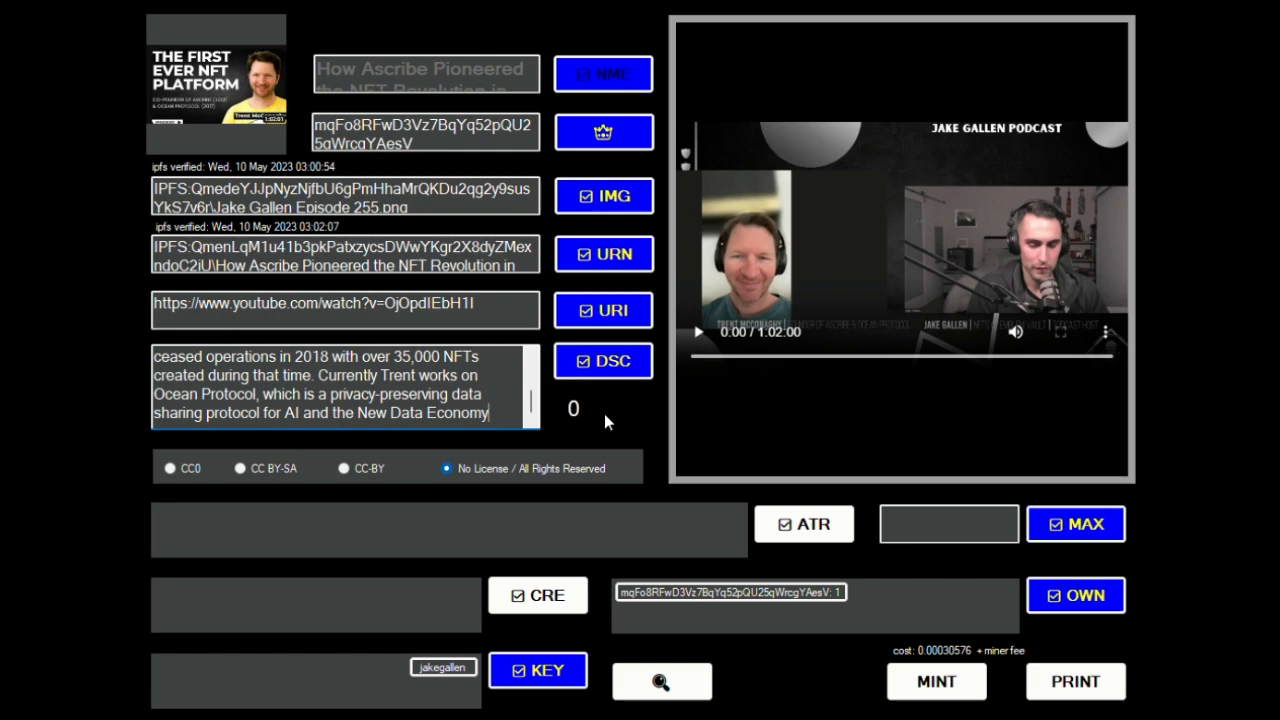
mouse_move(854, 667)
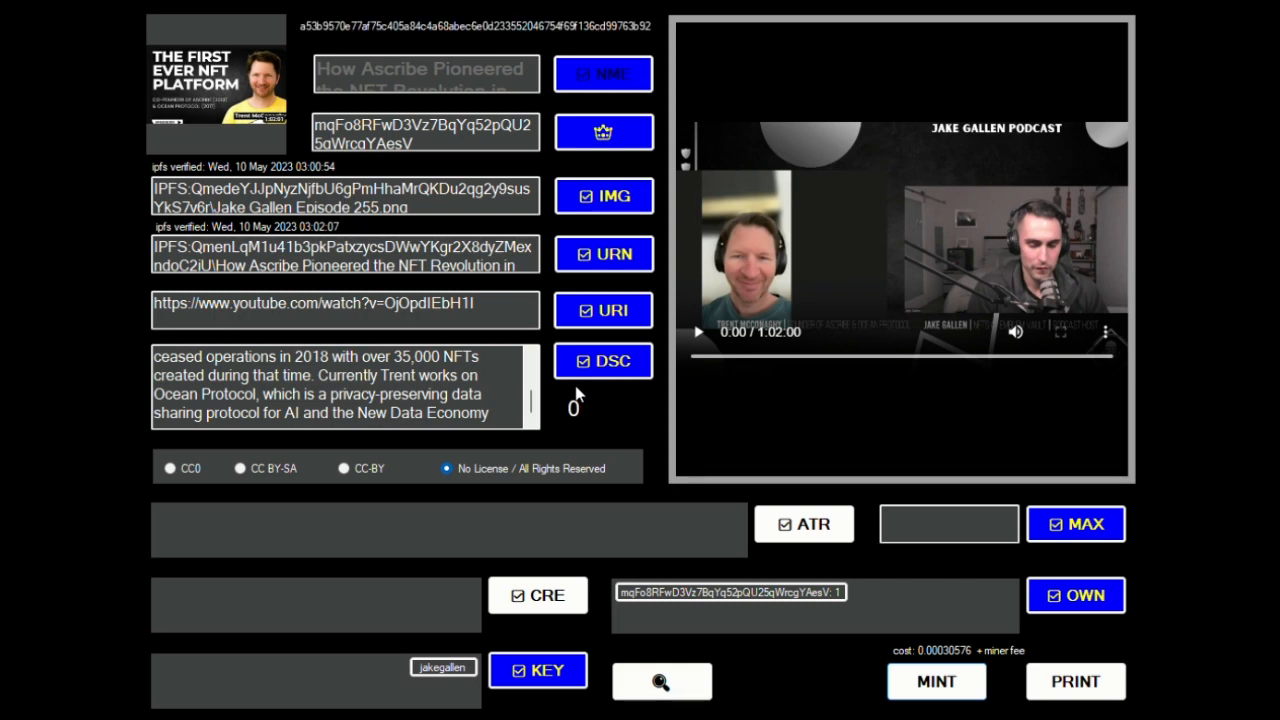
mouse_move(878, 387)
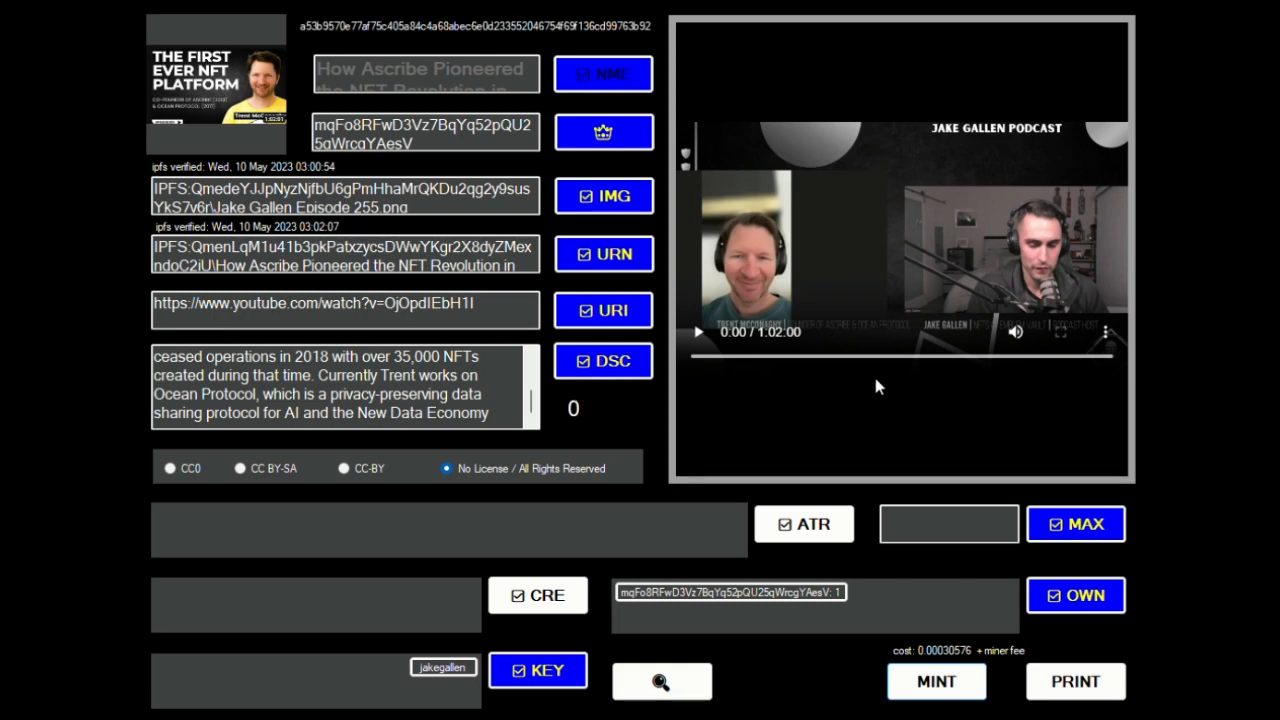